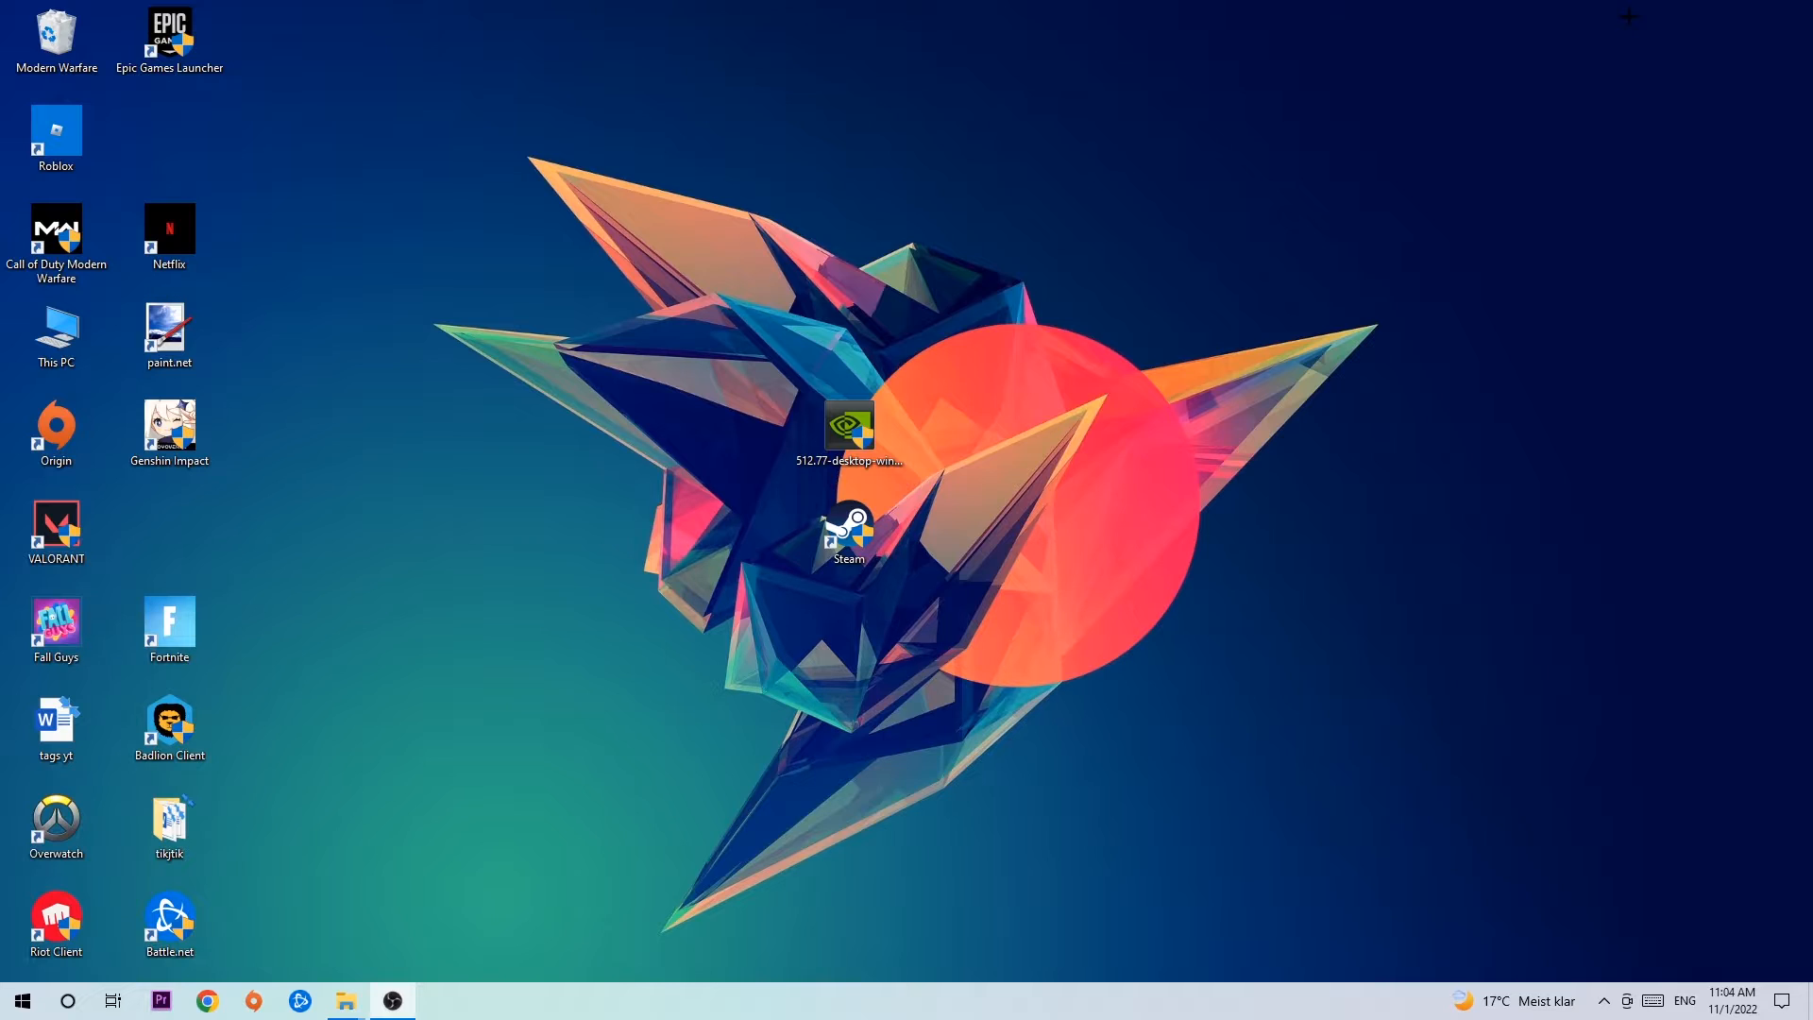
{"action": "mouse_move", "coordinate": [952, 124]}
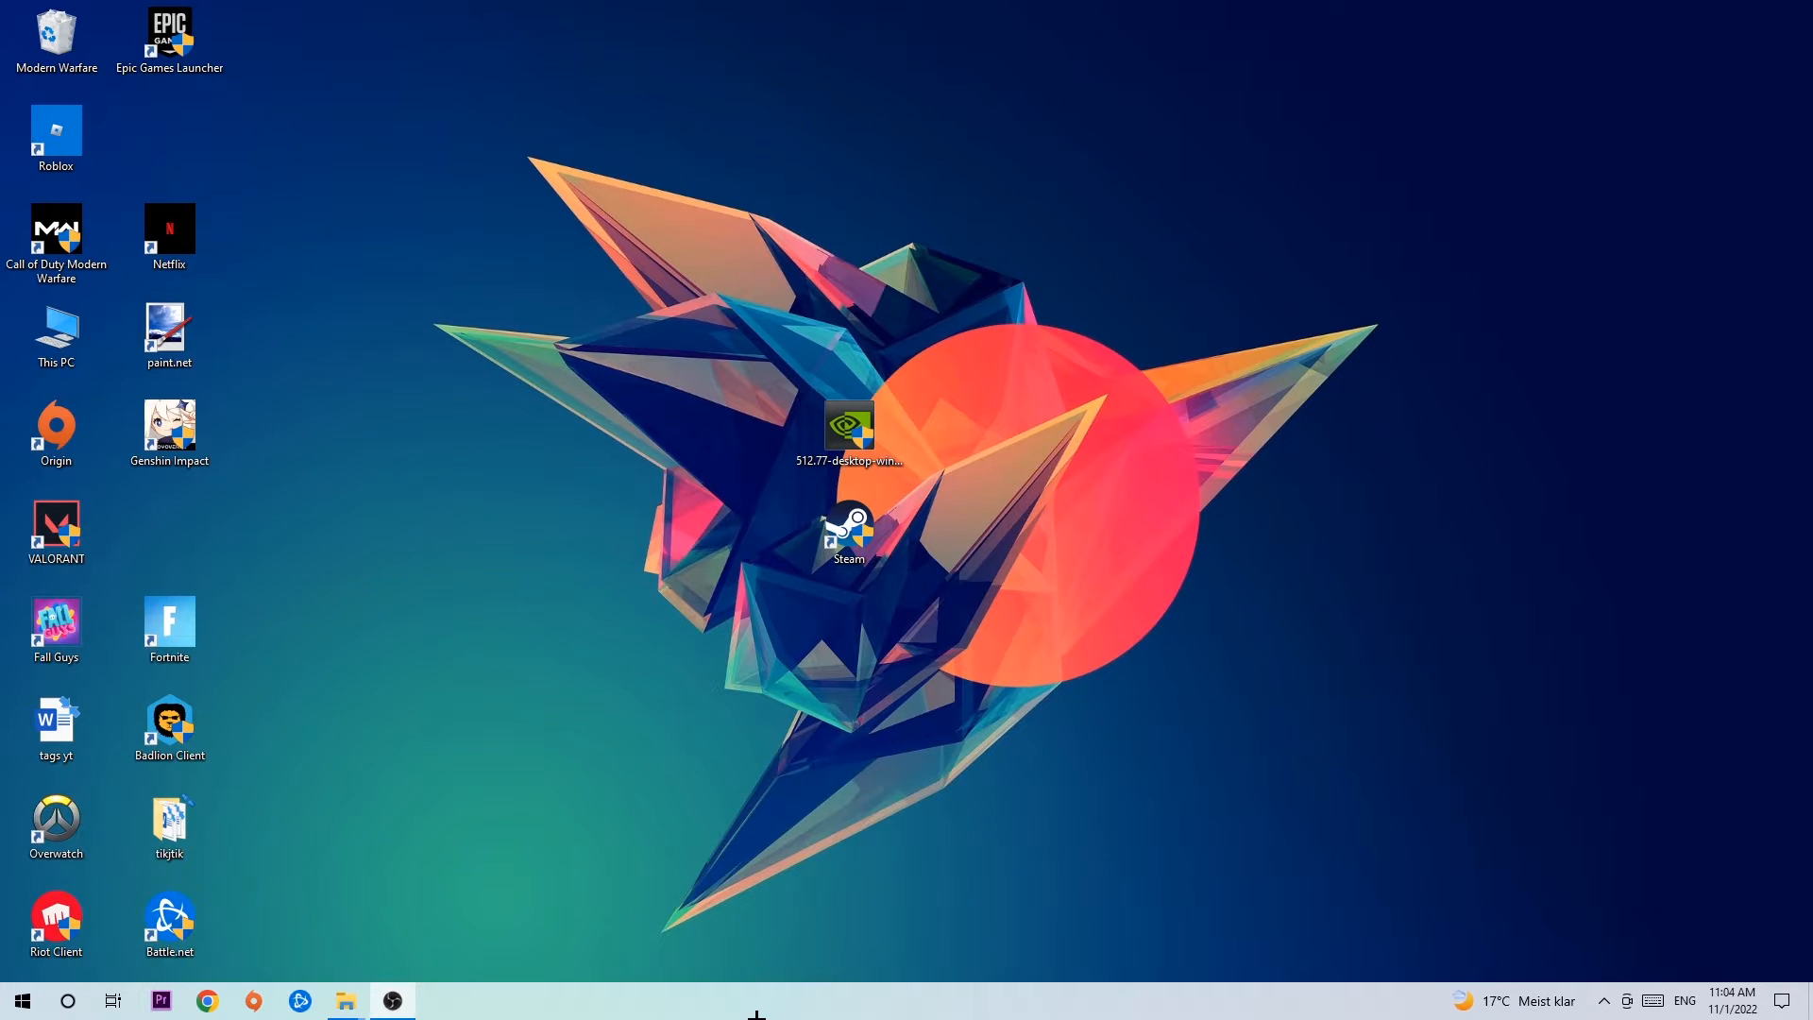
Start Task Manager from the taskbar, show all processes and bring up End task for Console Window Host.
{"action": "right_click", "coordinate": [757, 999]}
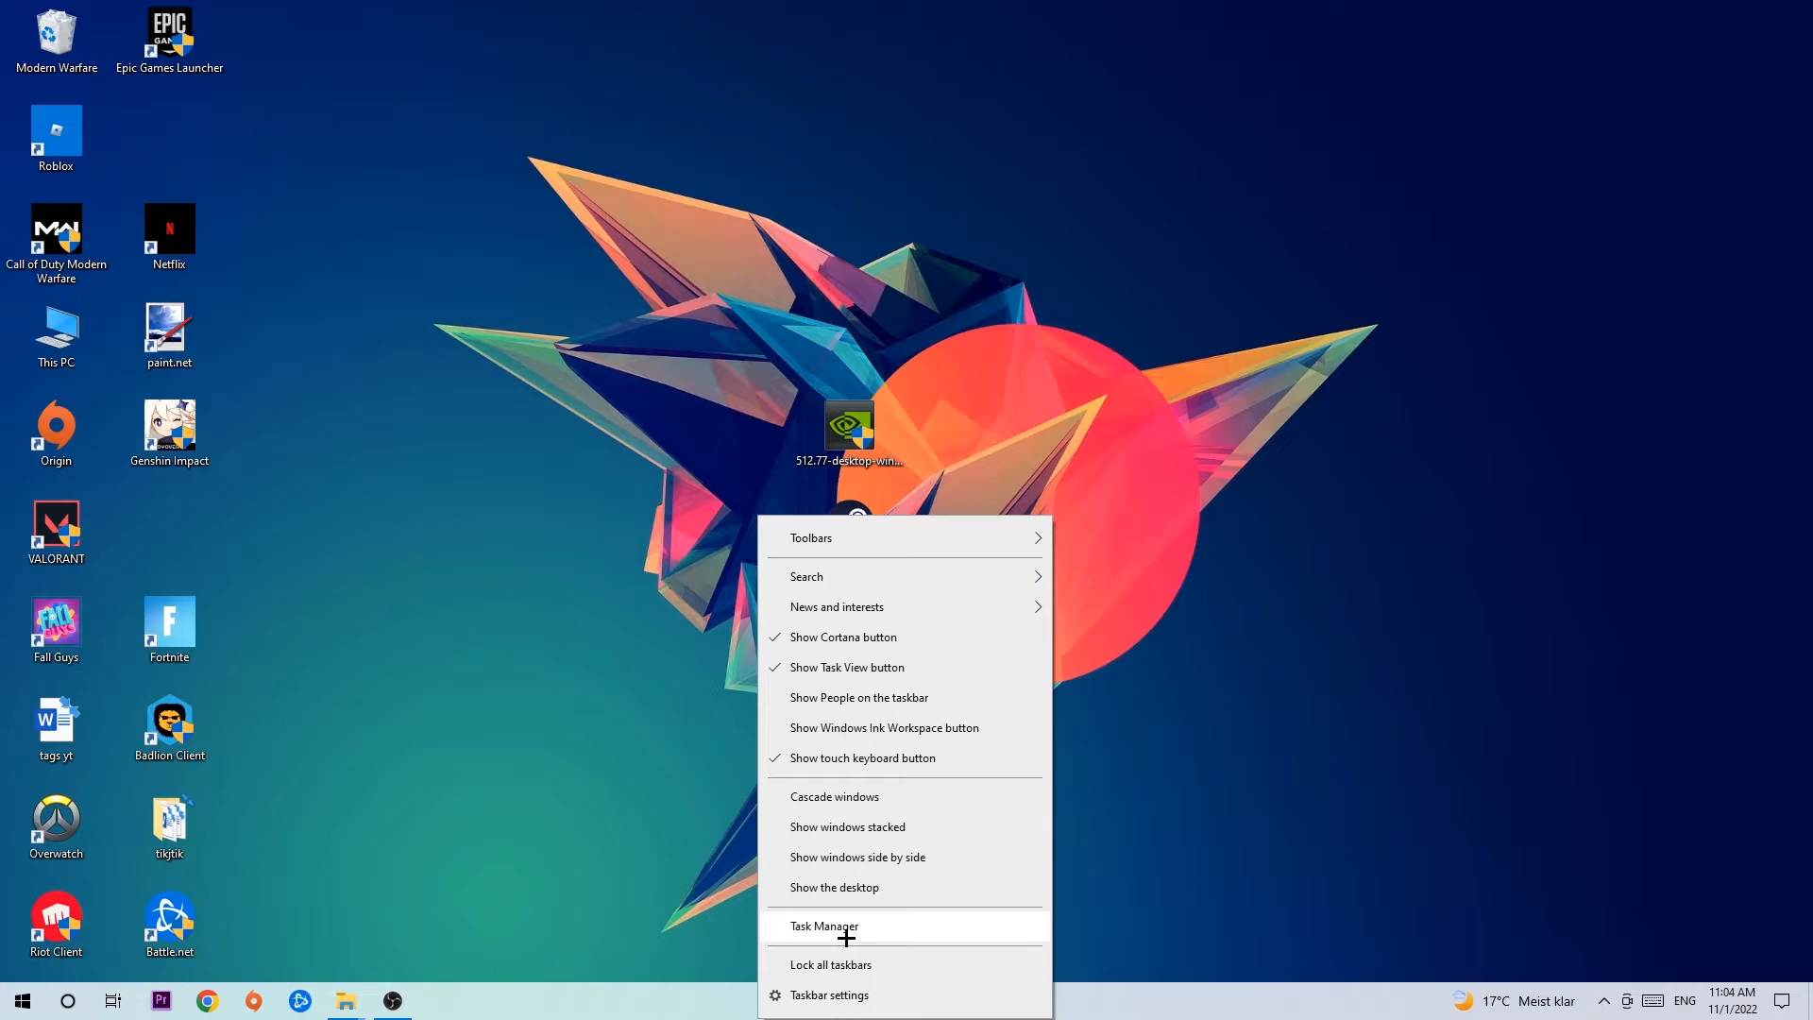
{"action": "left_click", "coordinate": [824, 926]}
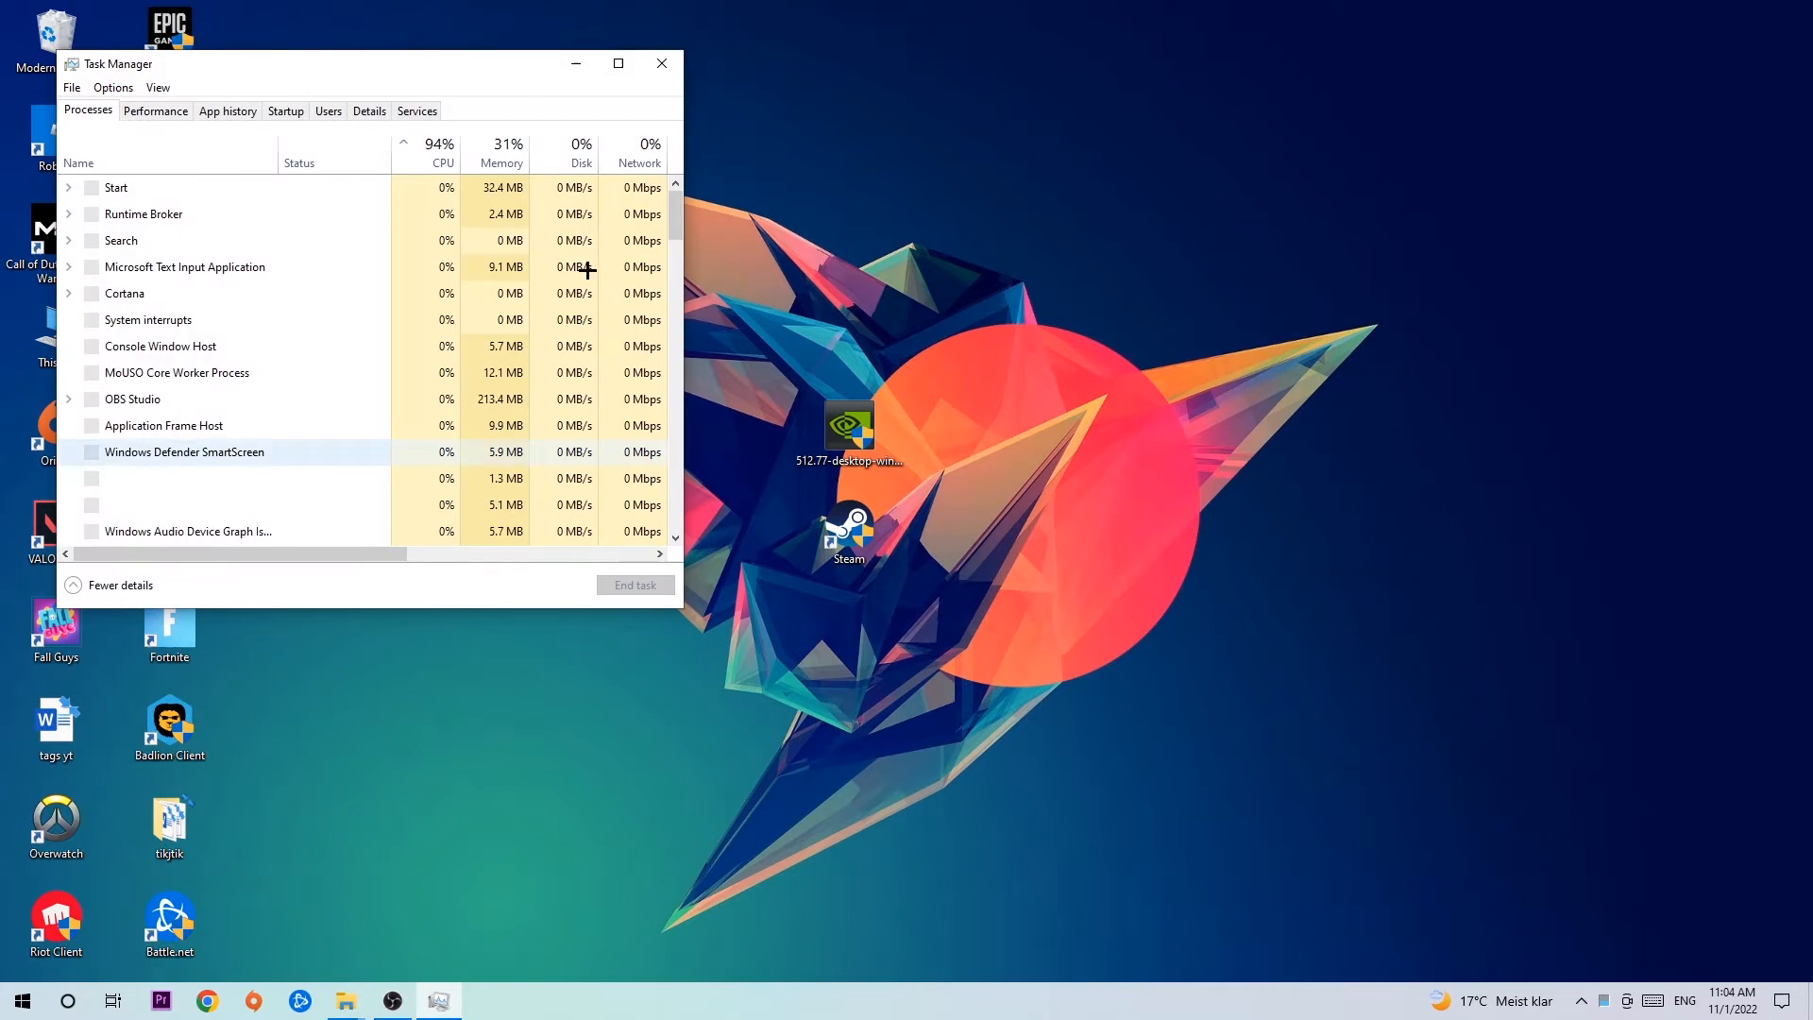
{"action": "left_click", "coordinate": [618, 64]}
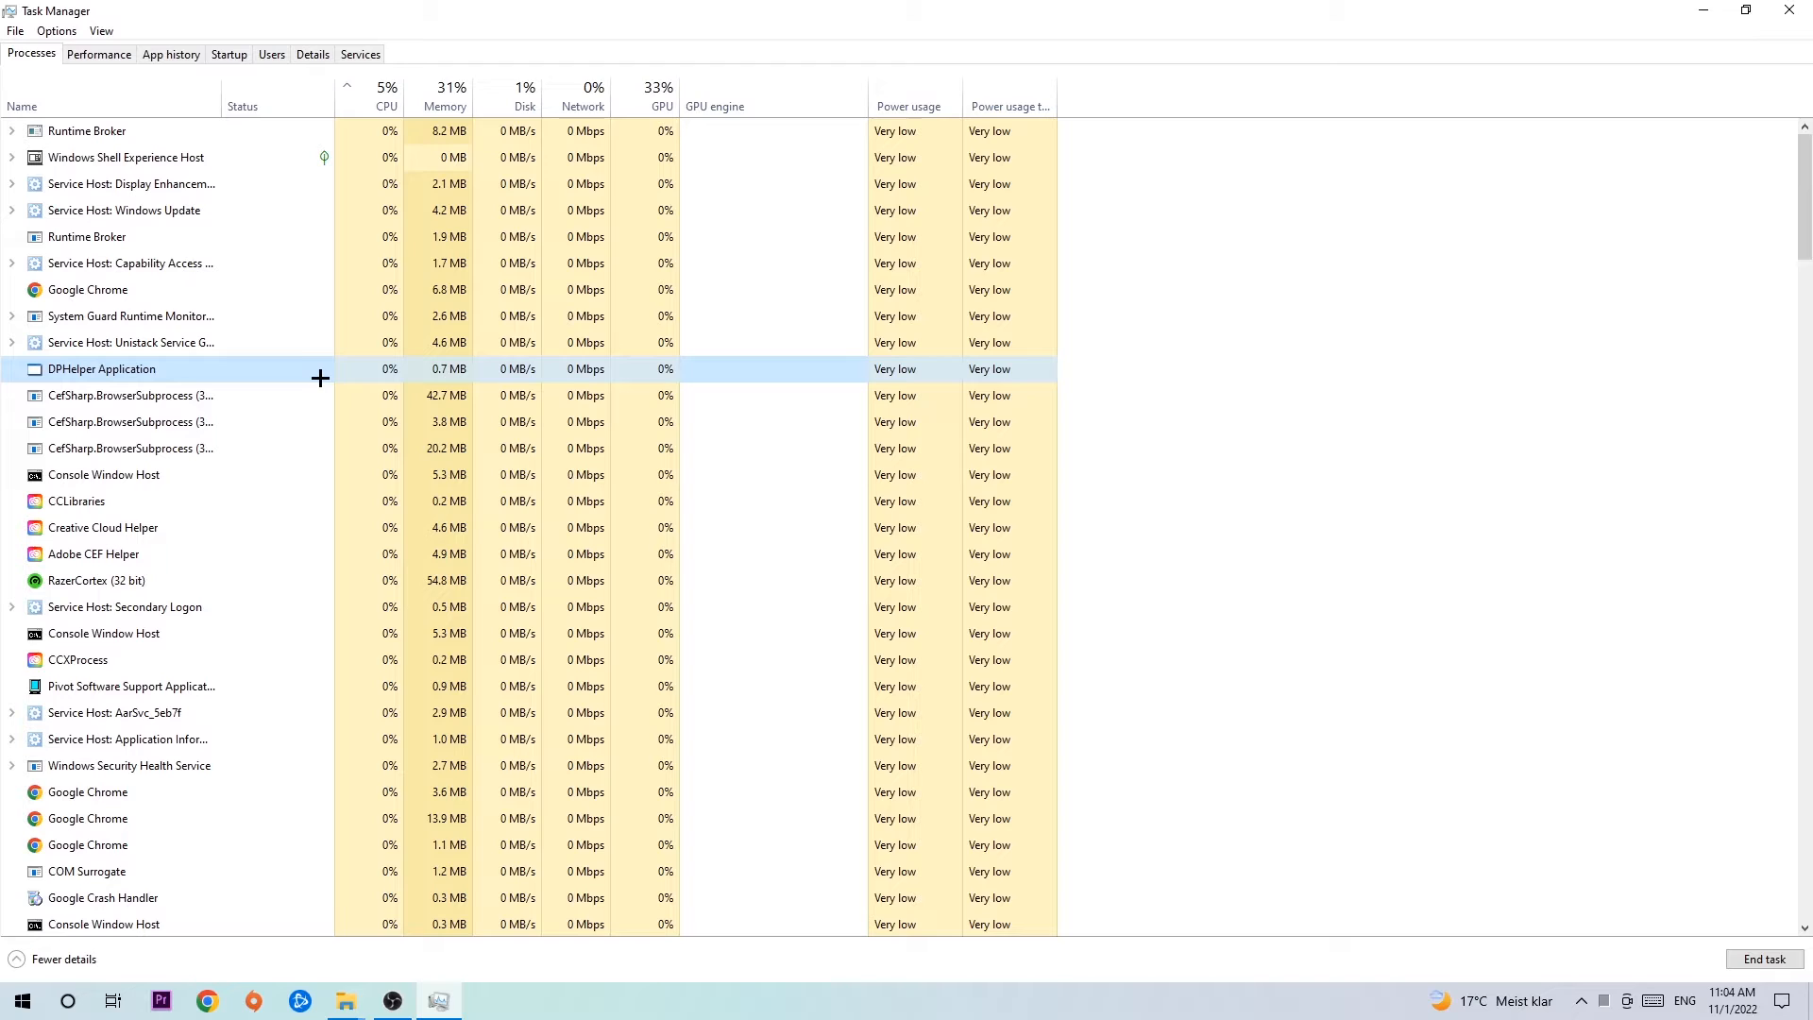
{"action": "right_click", "coordinate": [102, 474]}
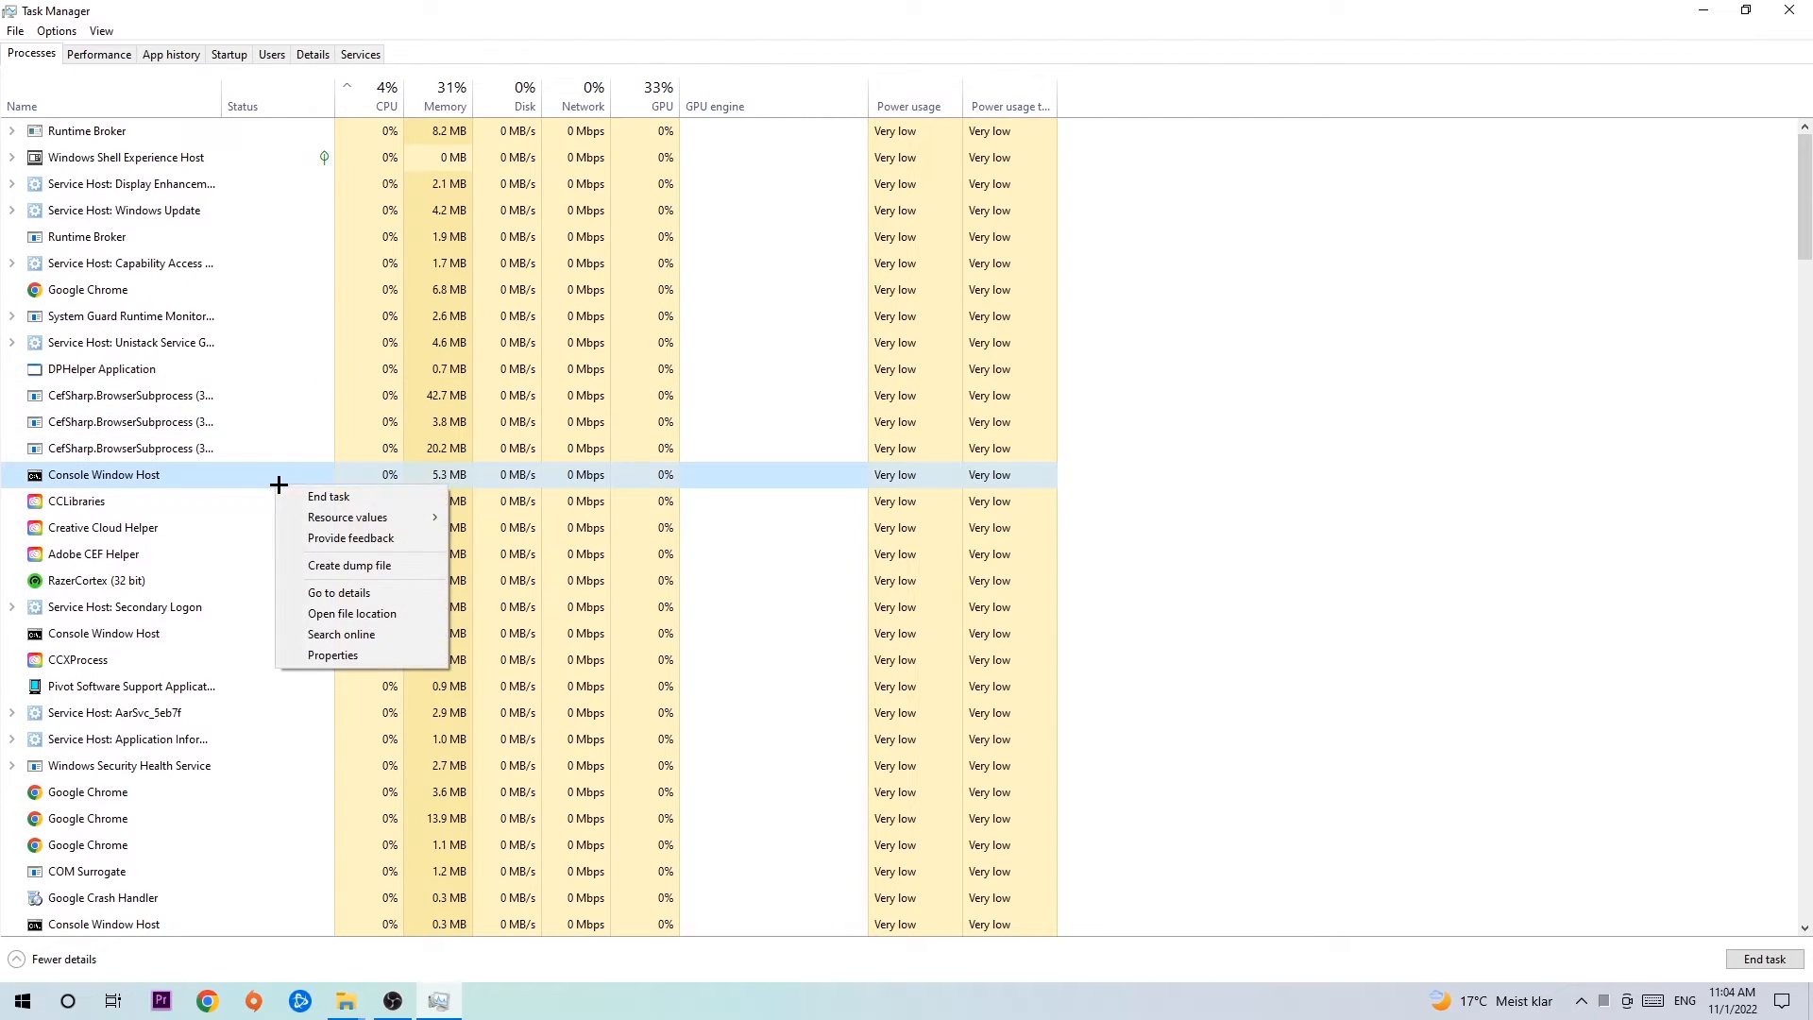
{"action": "mouse_move", "coordinate": [361, 497]}
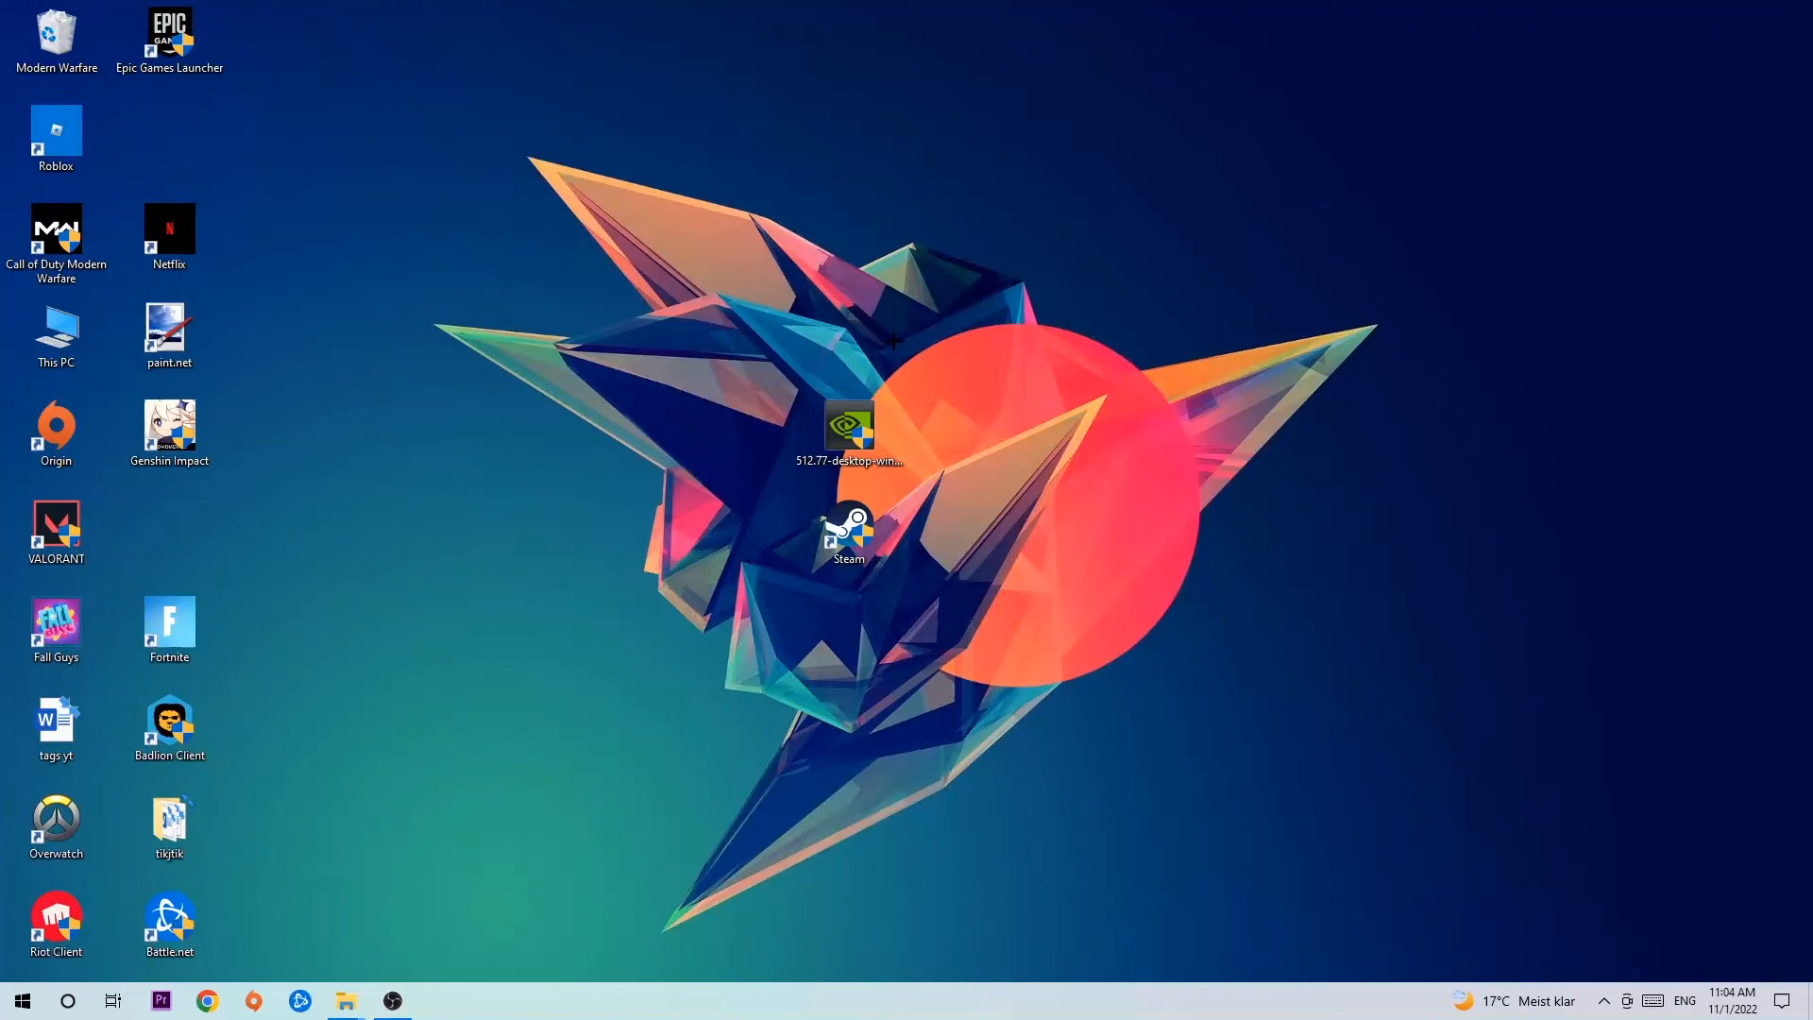
Drag the Steam shortcut from the desktop centre up to the wallpaper's upper left.
{"action": "left_click_drag", "start_coordinate": [848, 527], "coordinate": [1160, 435]}
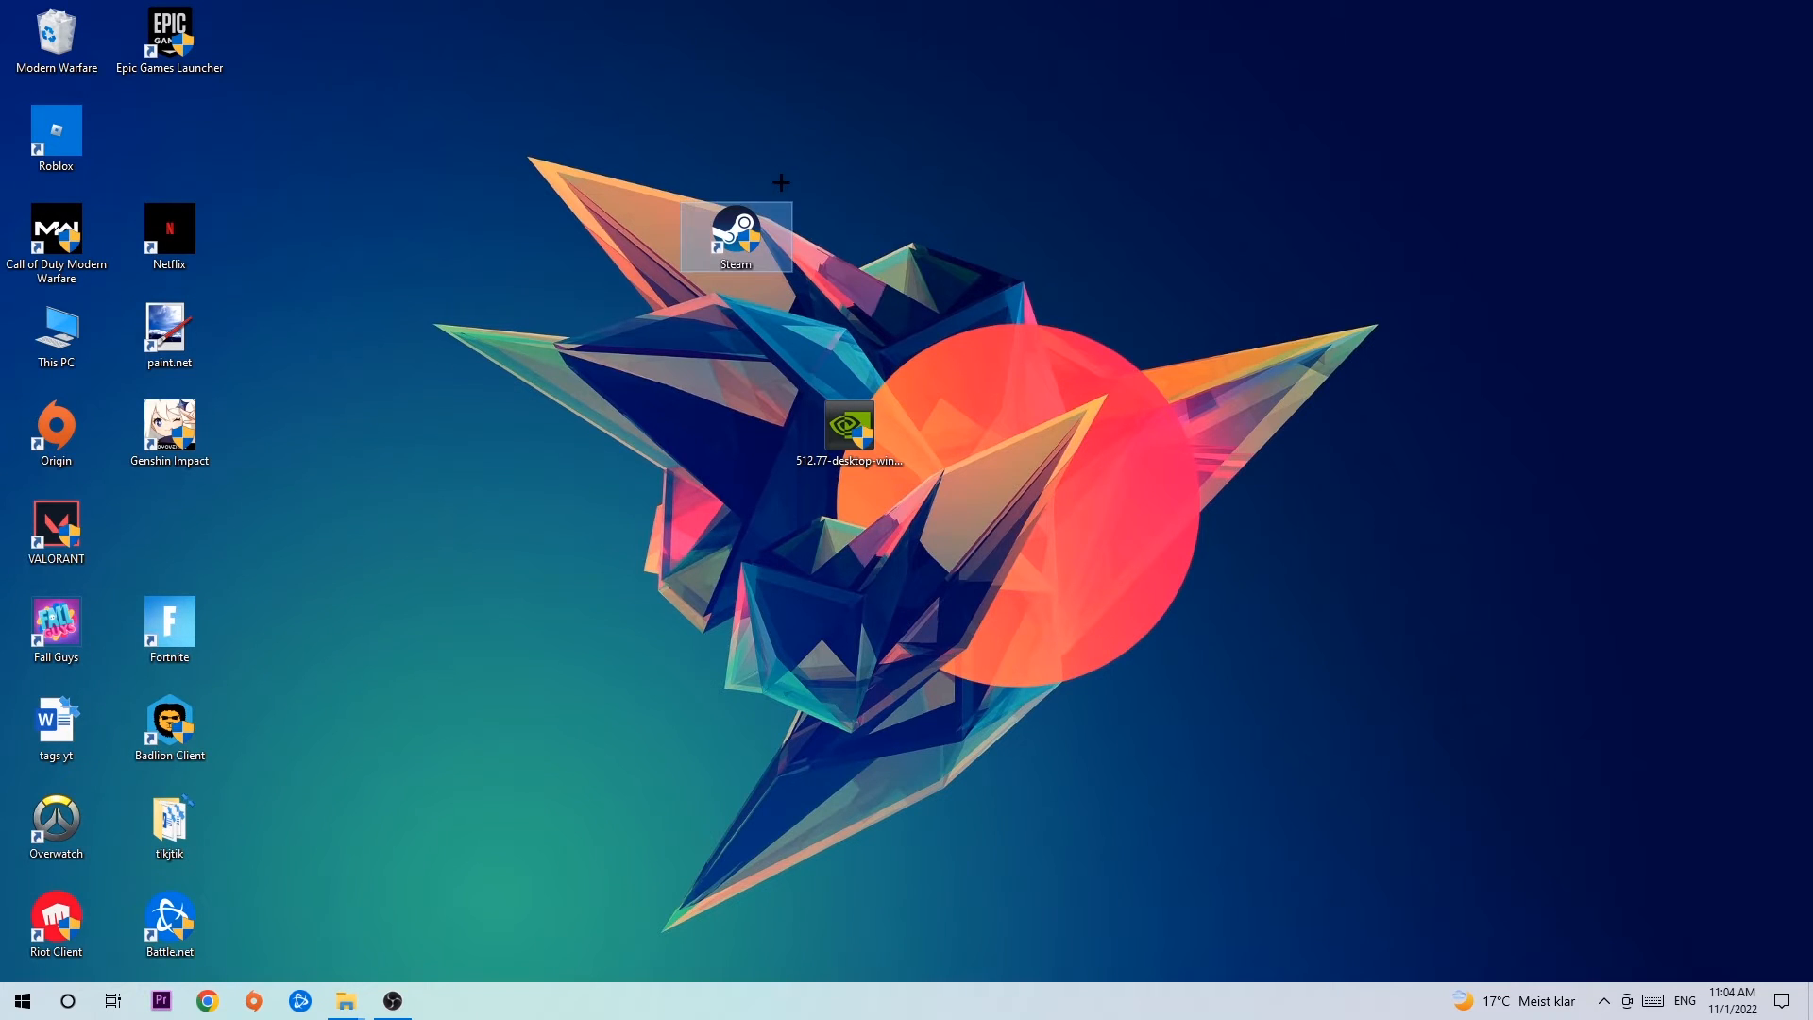
{"action": "left_click_drag", "start_coordinate": [735, 238], "coordinate": [1075, 238]}
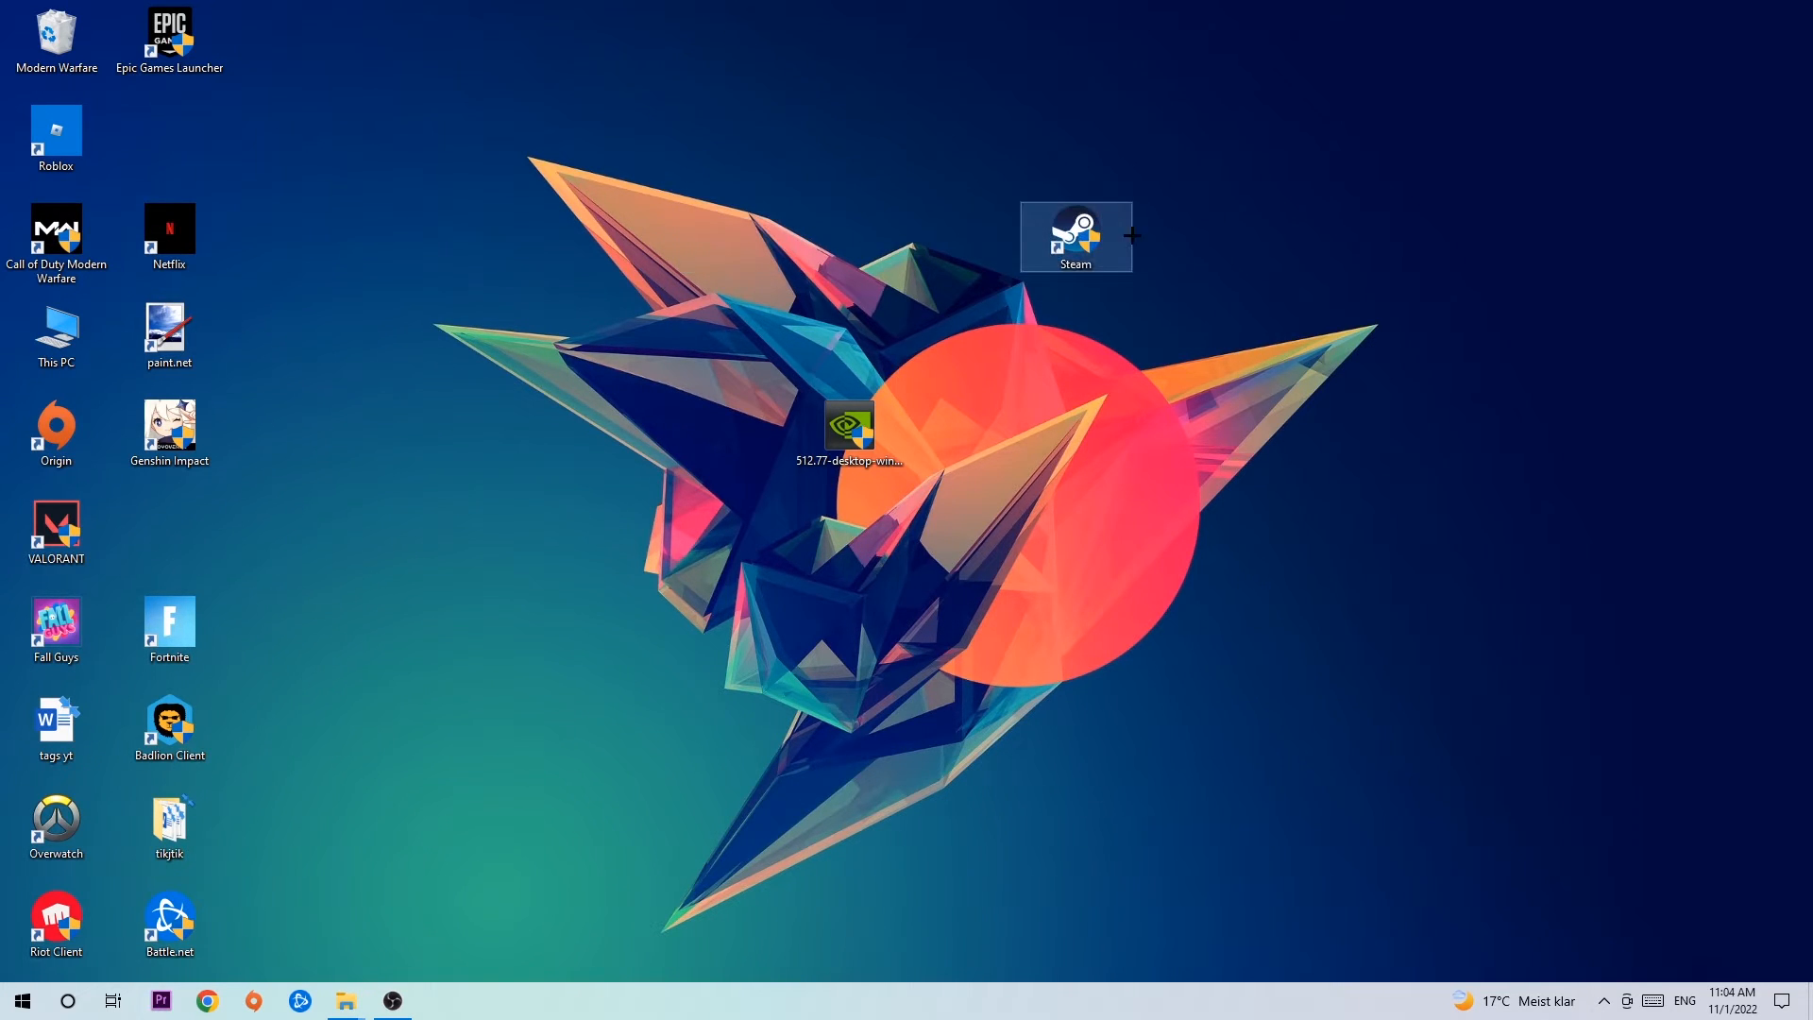
{"action": "left_click_drag", "start_coordinate": [1075, 236], "coordinate": [621, 236]}
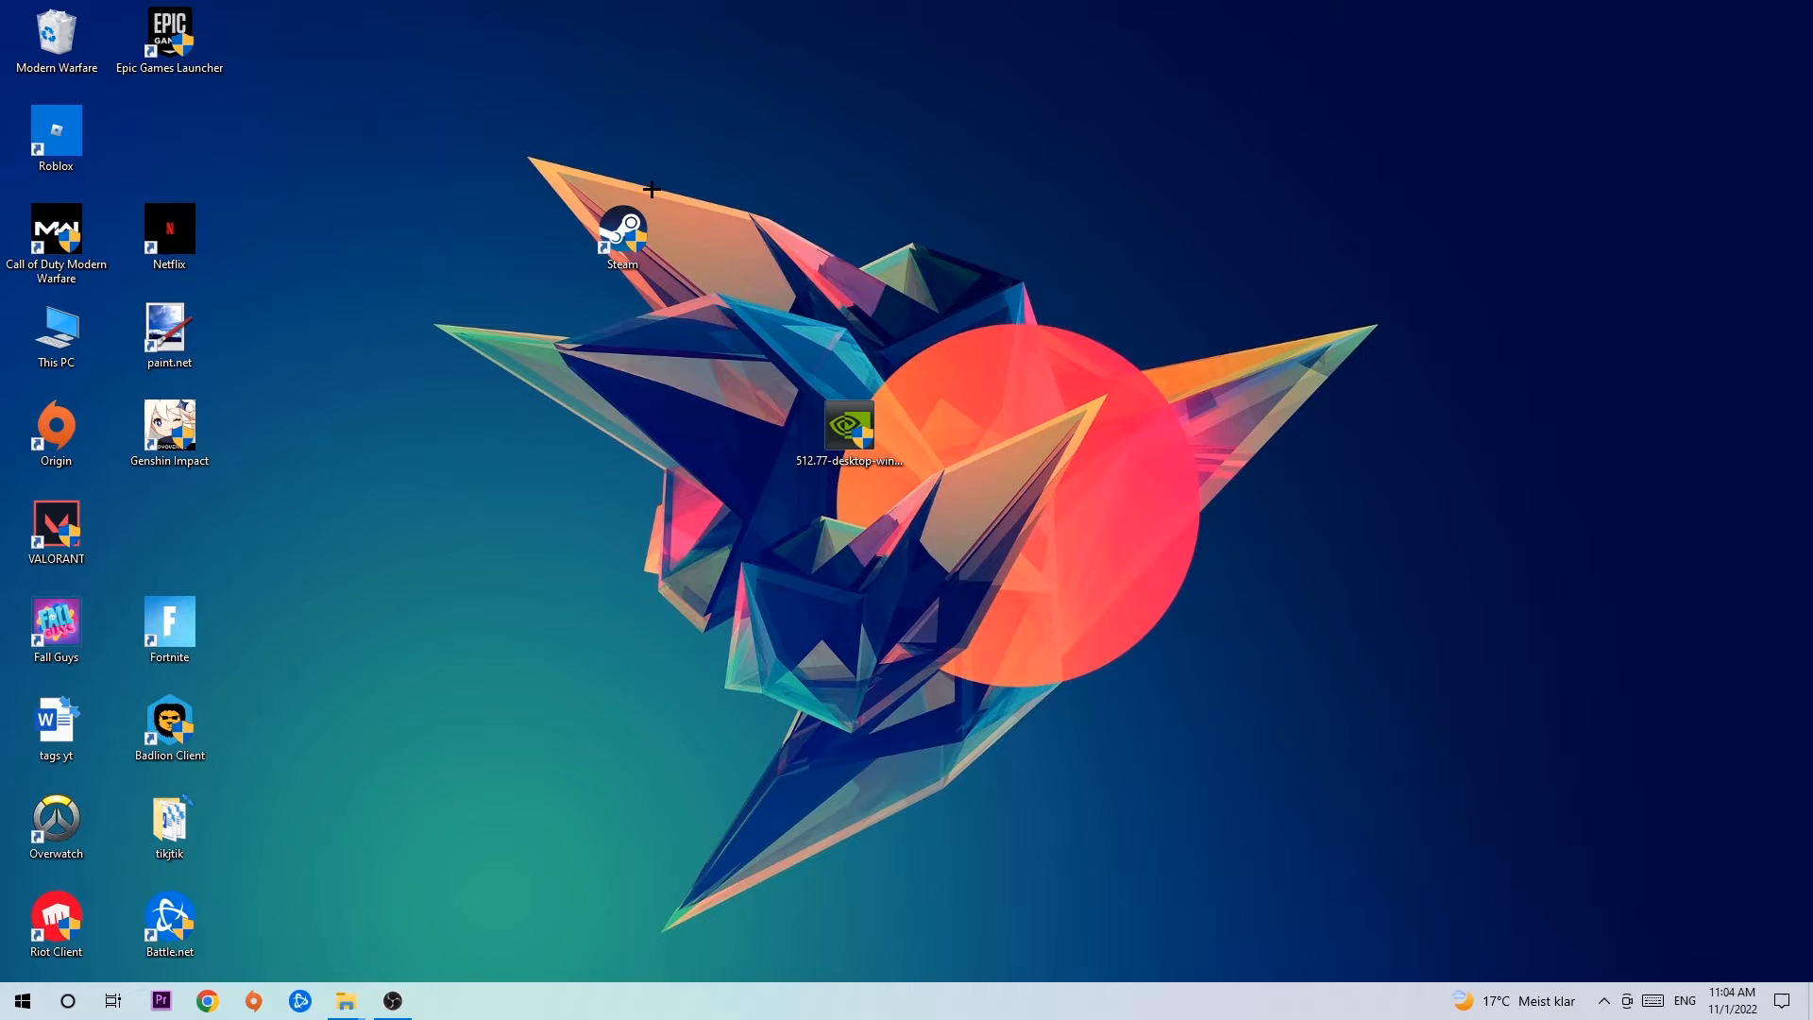
{"action": "left_click", "coordinate": [168, 825]}
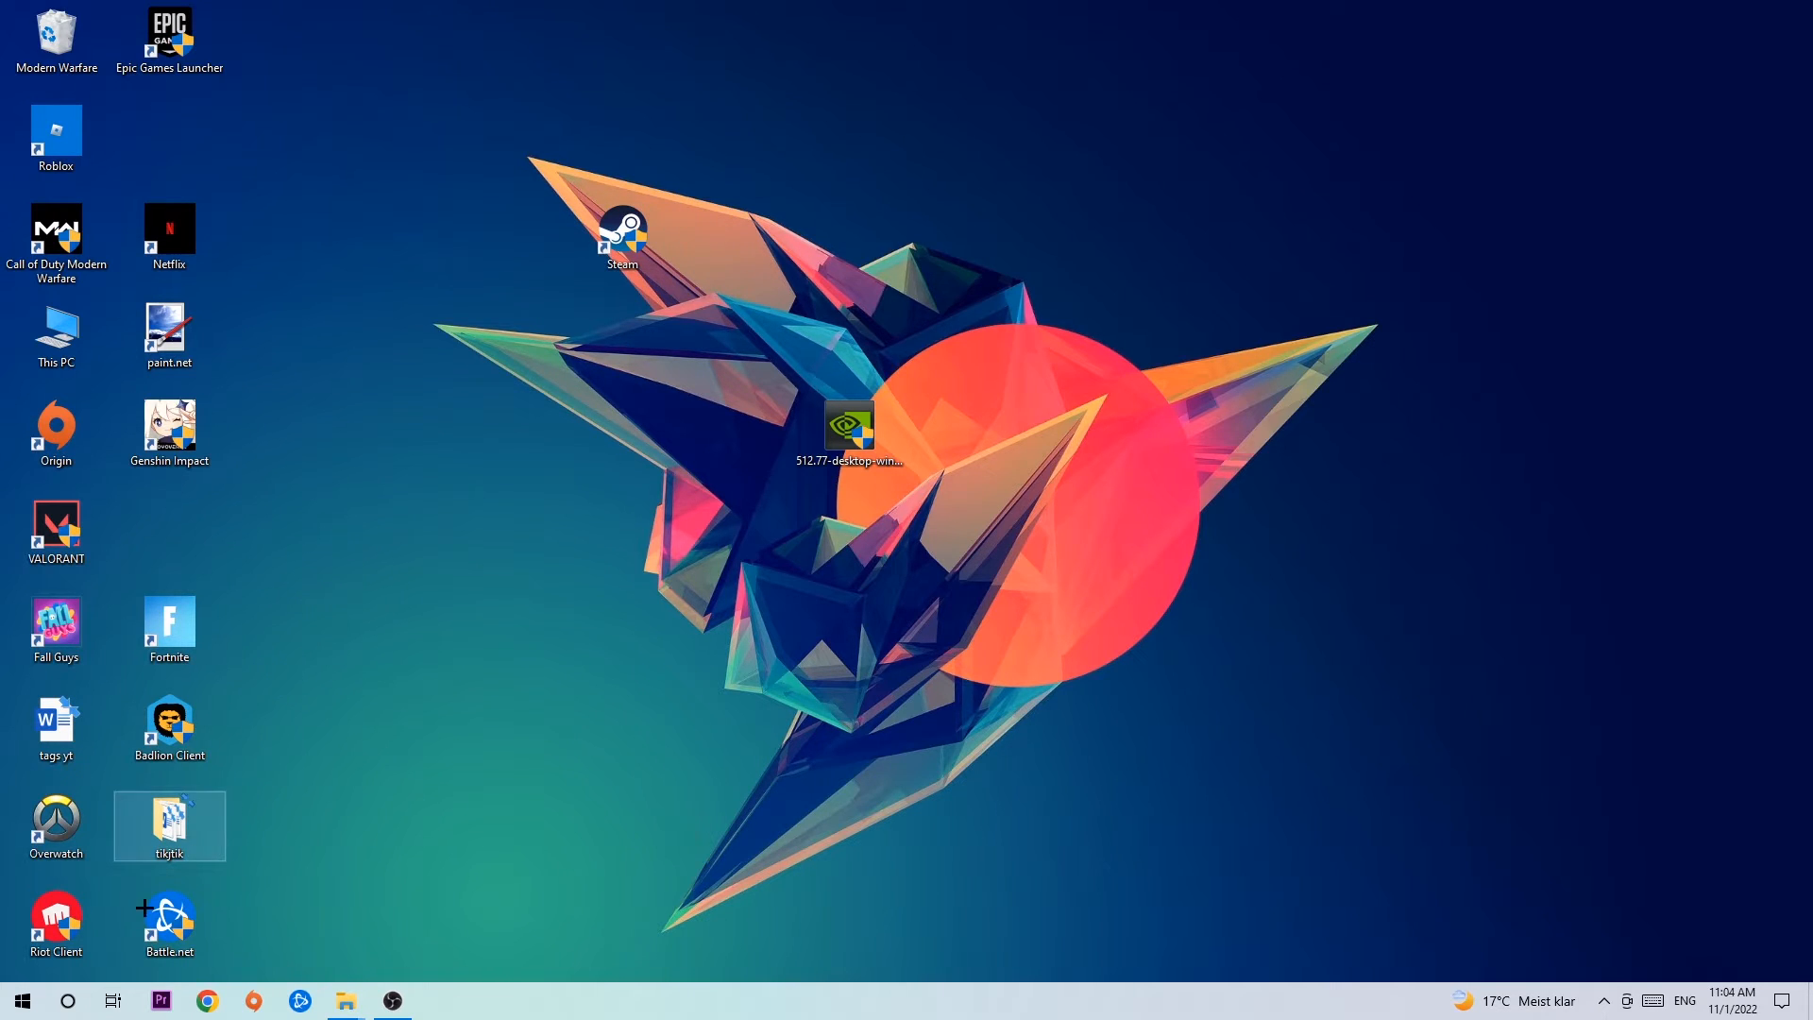
{"action": "left_click", "coordinate": [21, 1002]}
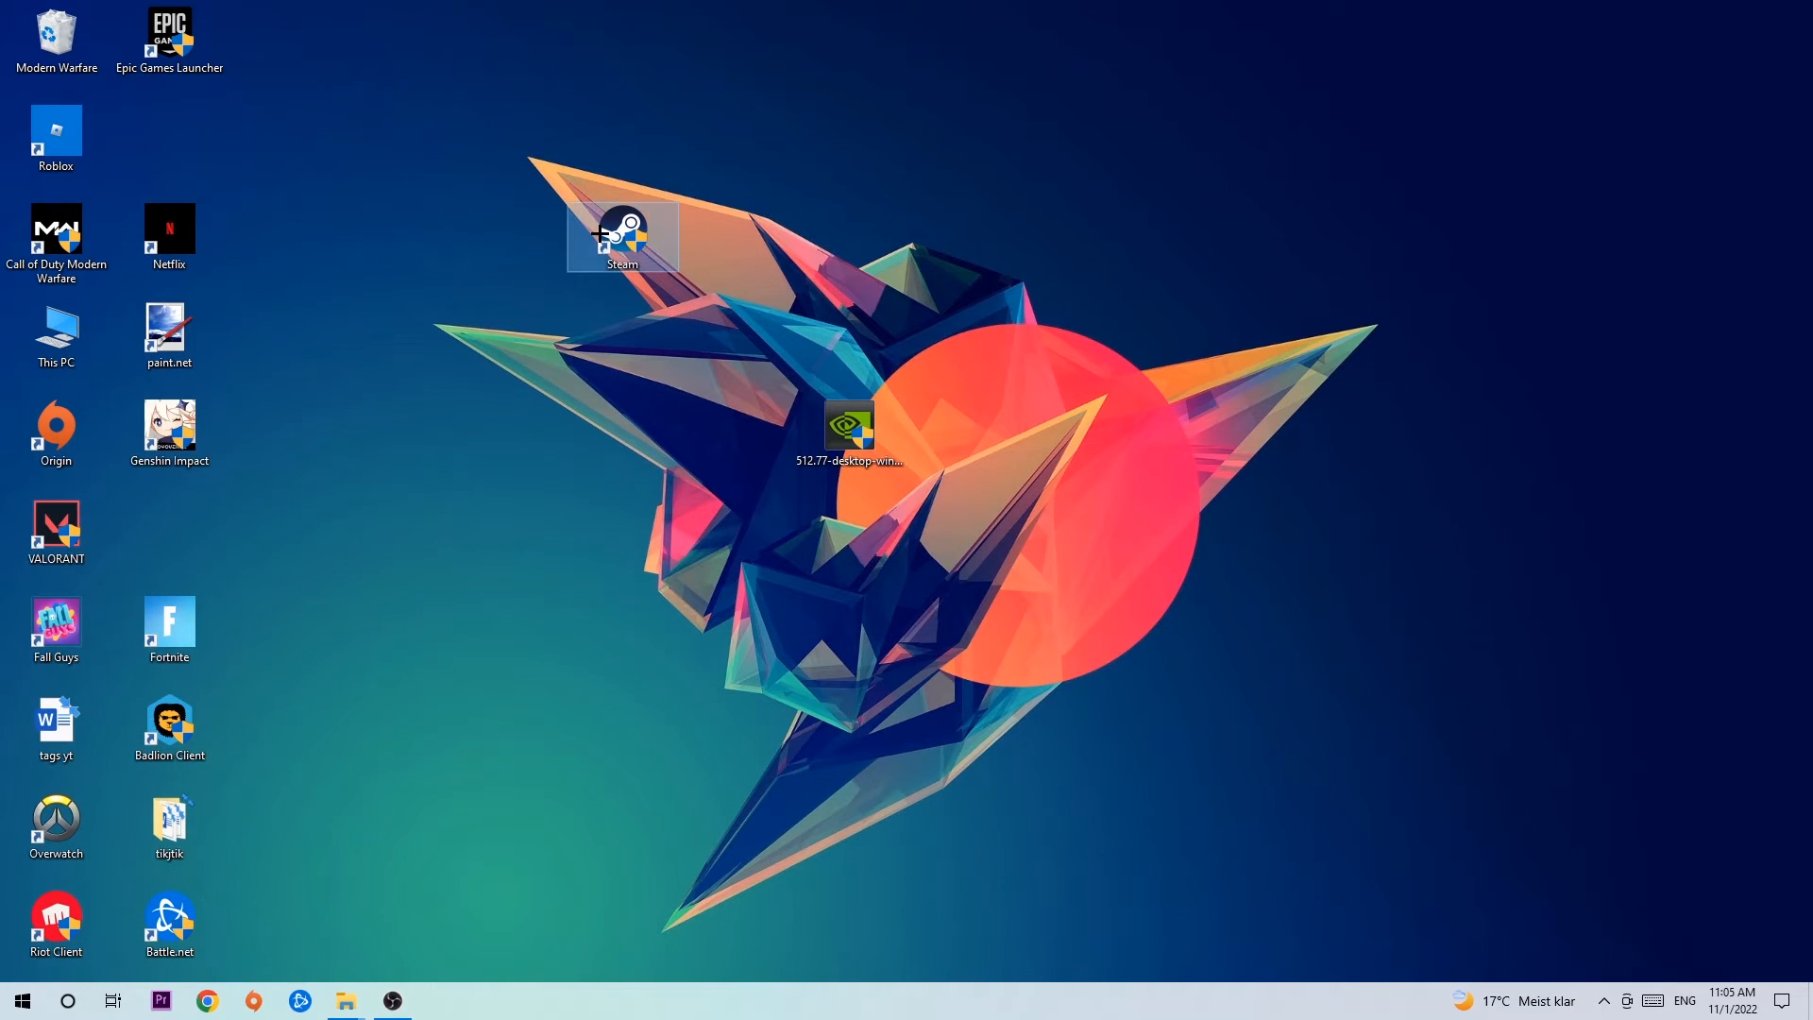
Set the Steam shortcut to Windows 8 compatibility mode as administrator, then drag it toward the centre.
{"action": "right_click", "coordinate": [1075, 235]}
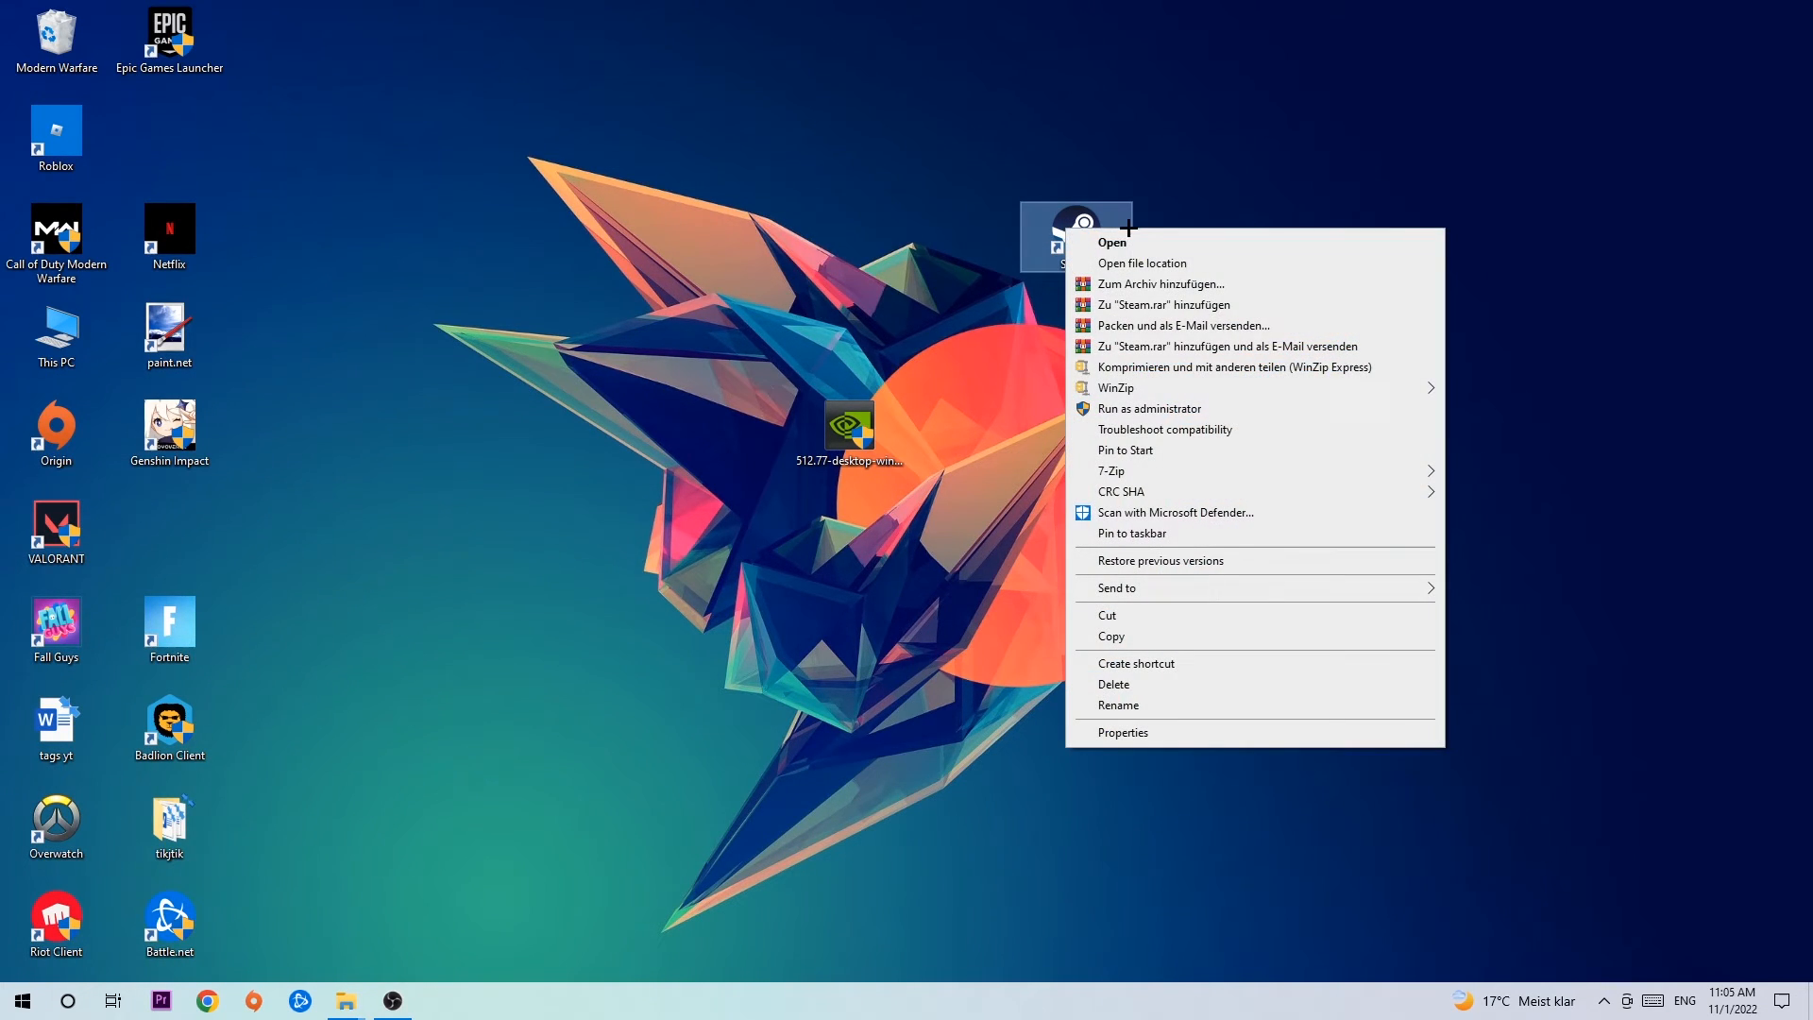
{"action": "mouse_move", "coordinate": [1172, 692]}
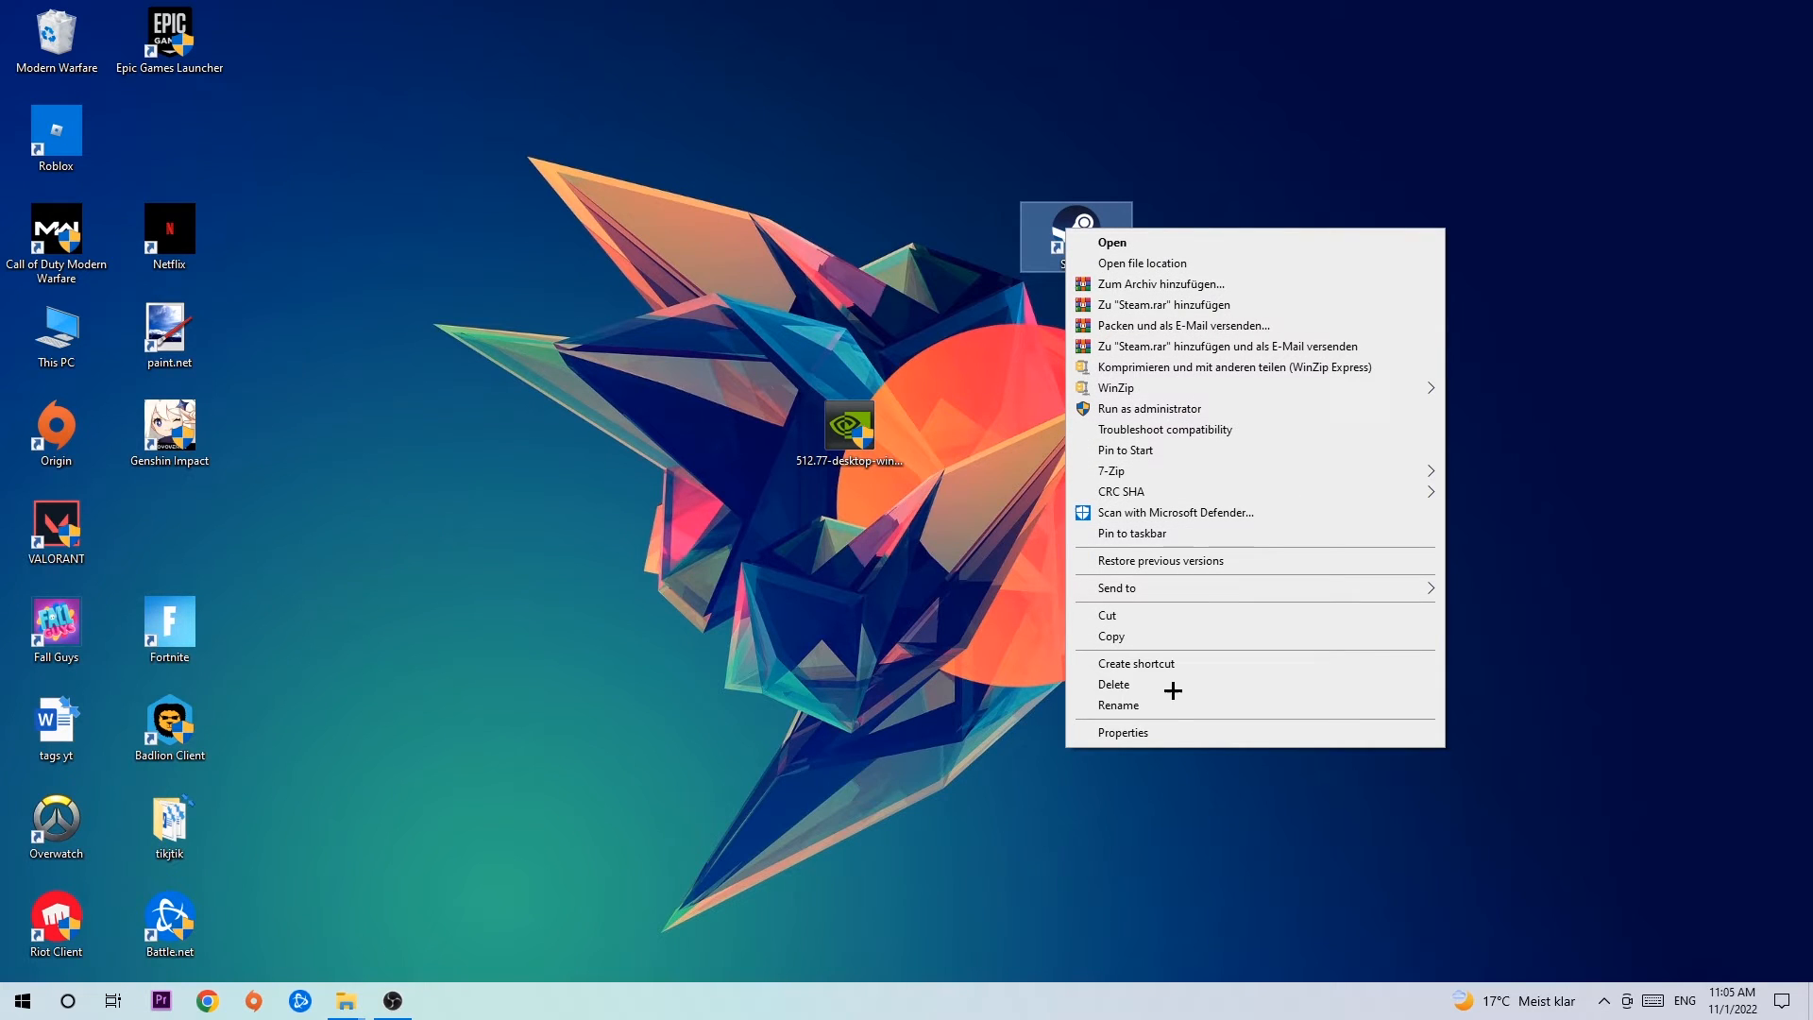
{"action": "left_click", "coordinate": [1122, 733]}
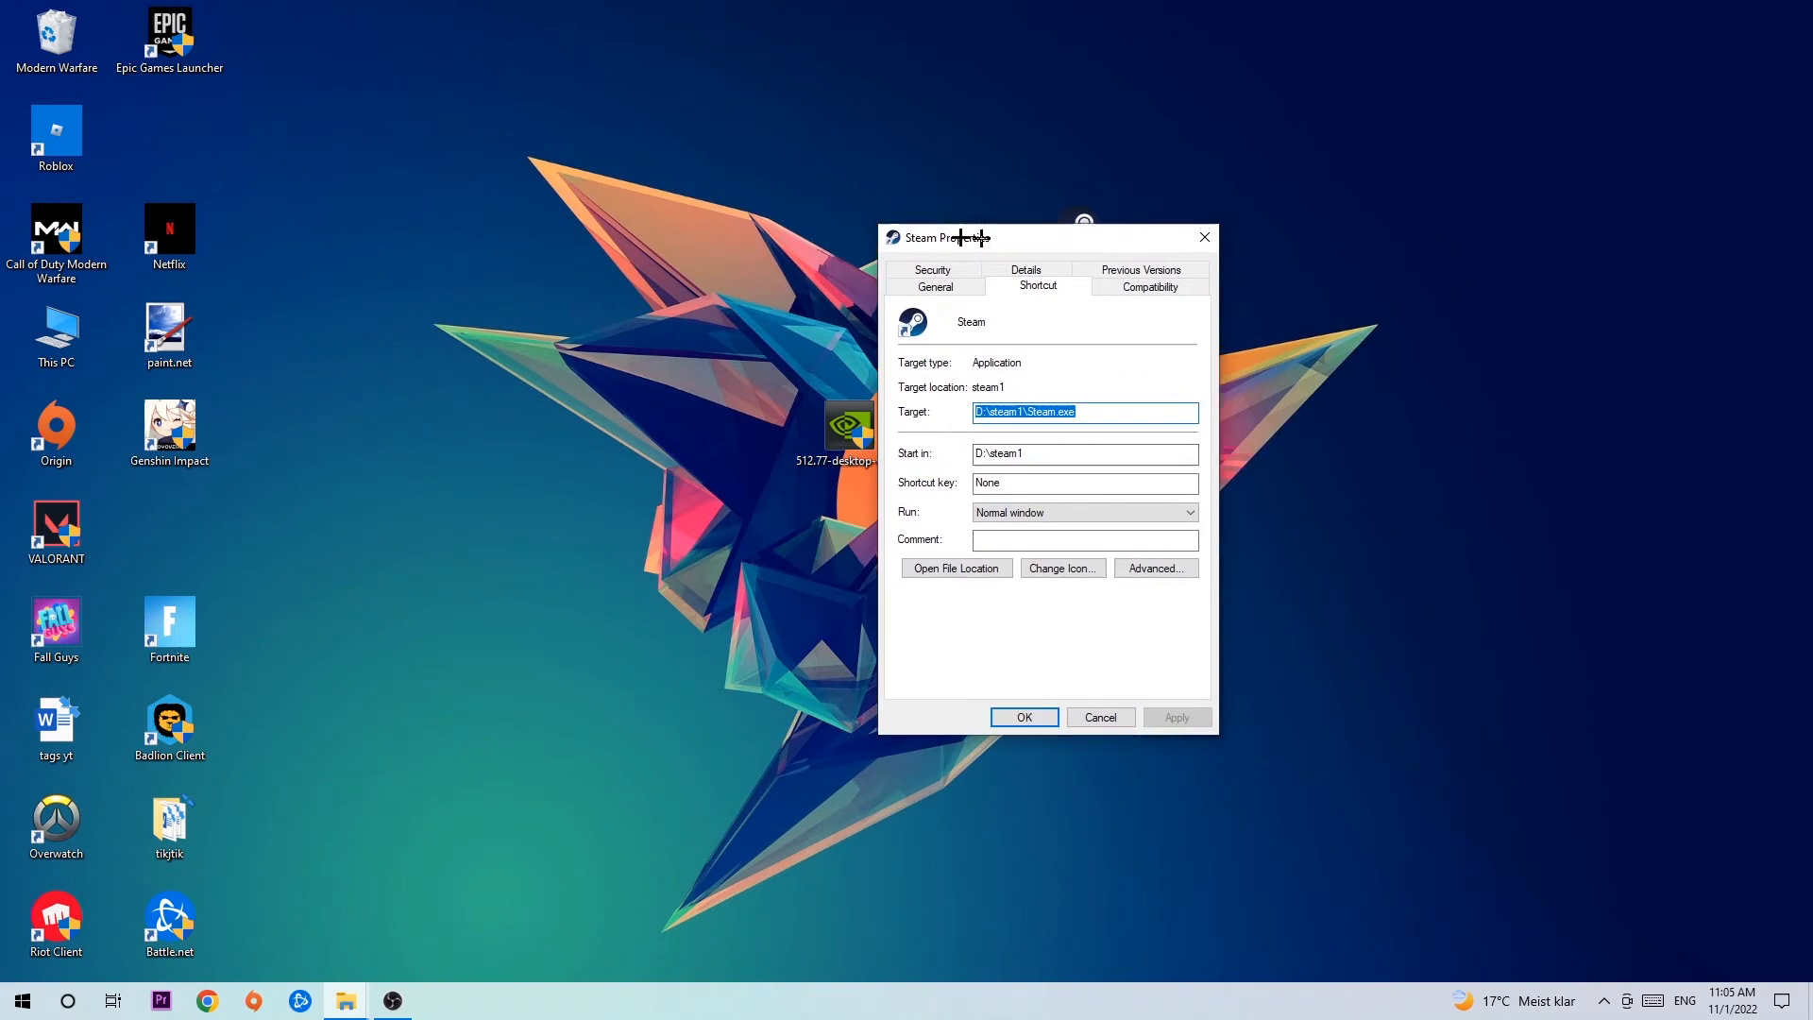
{"action": "left_click", "coordinate": [1146, 285]}
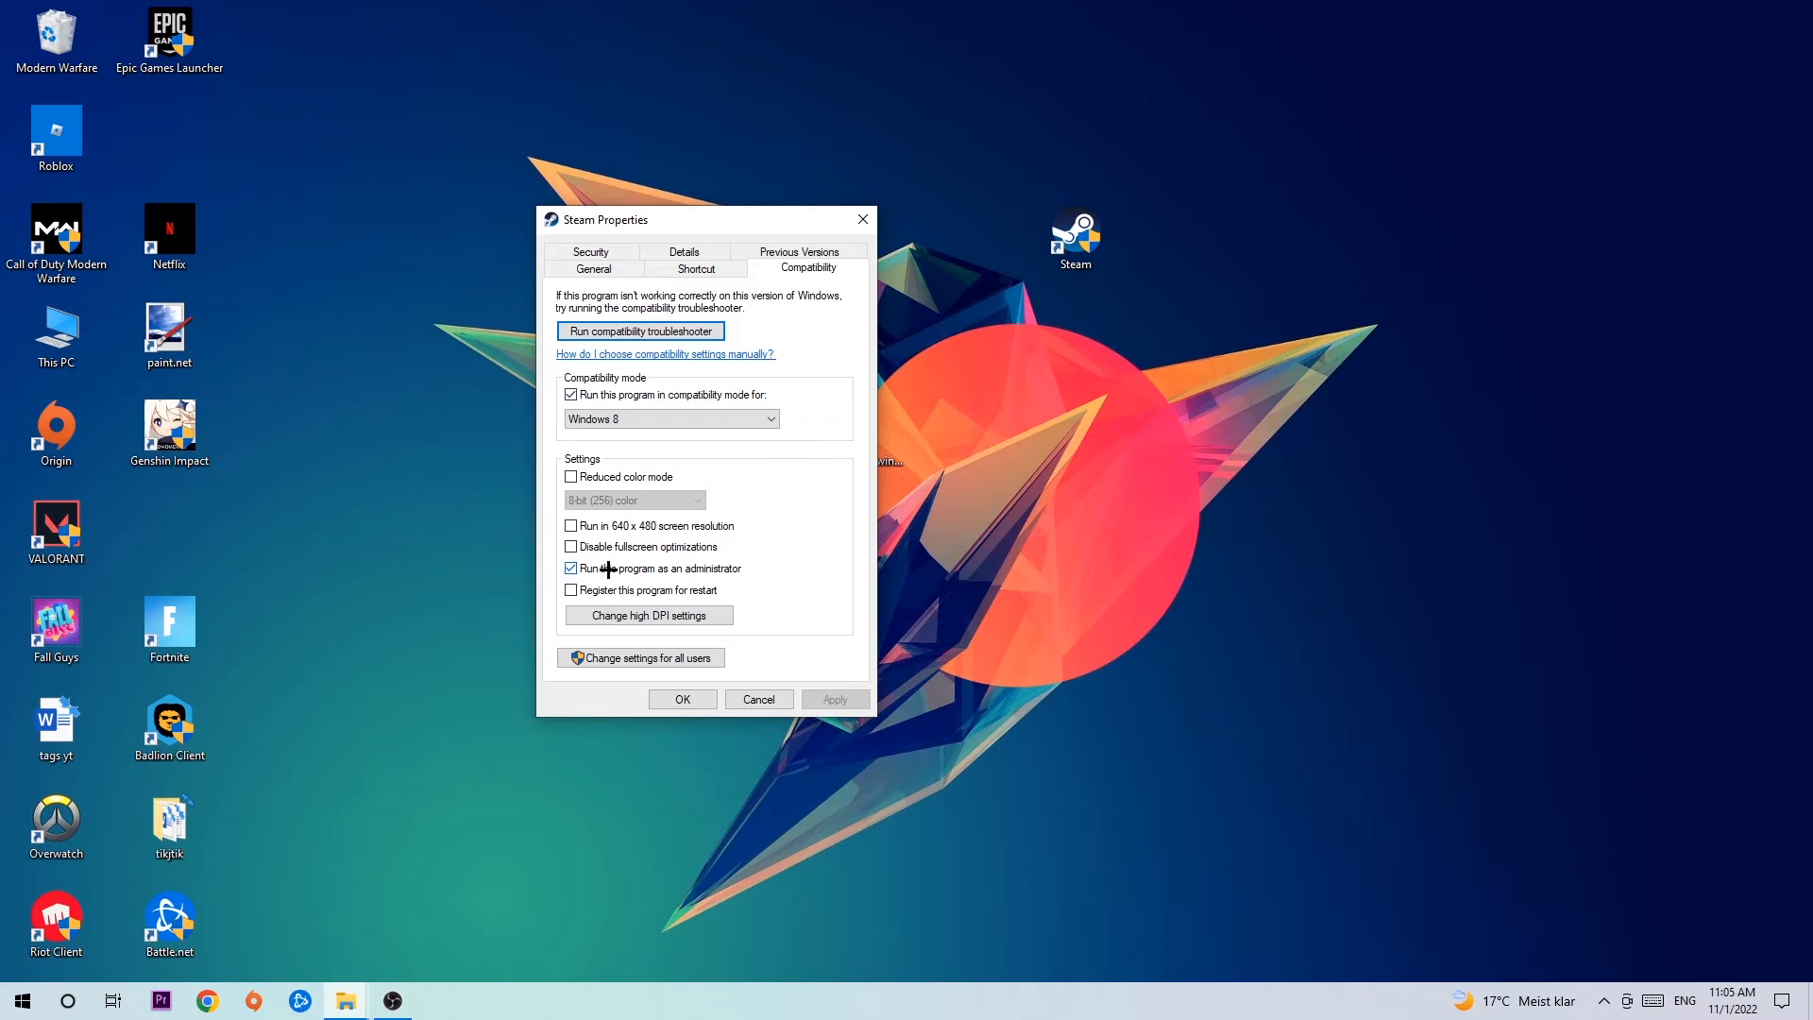
{"action": "mouse_move", "coordinate": [599, 568]}
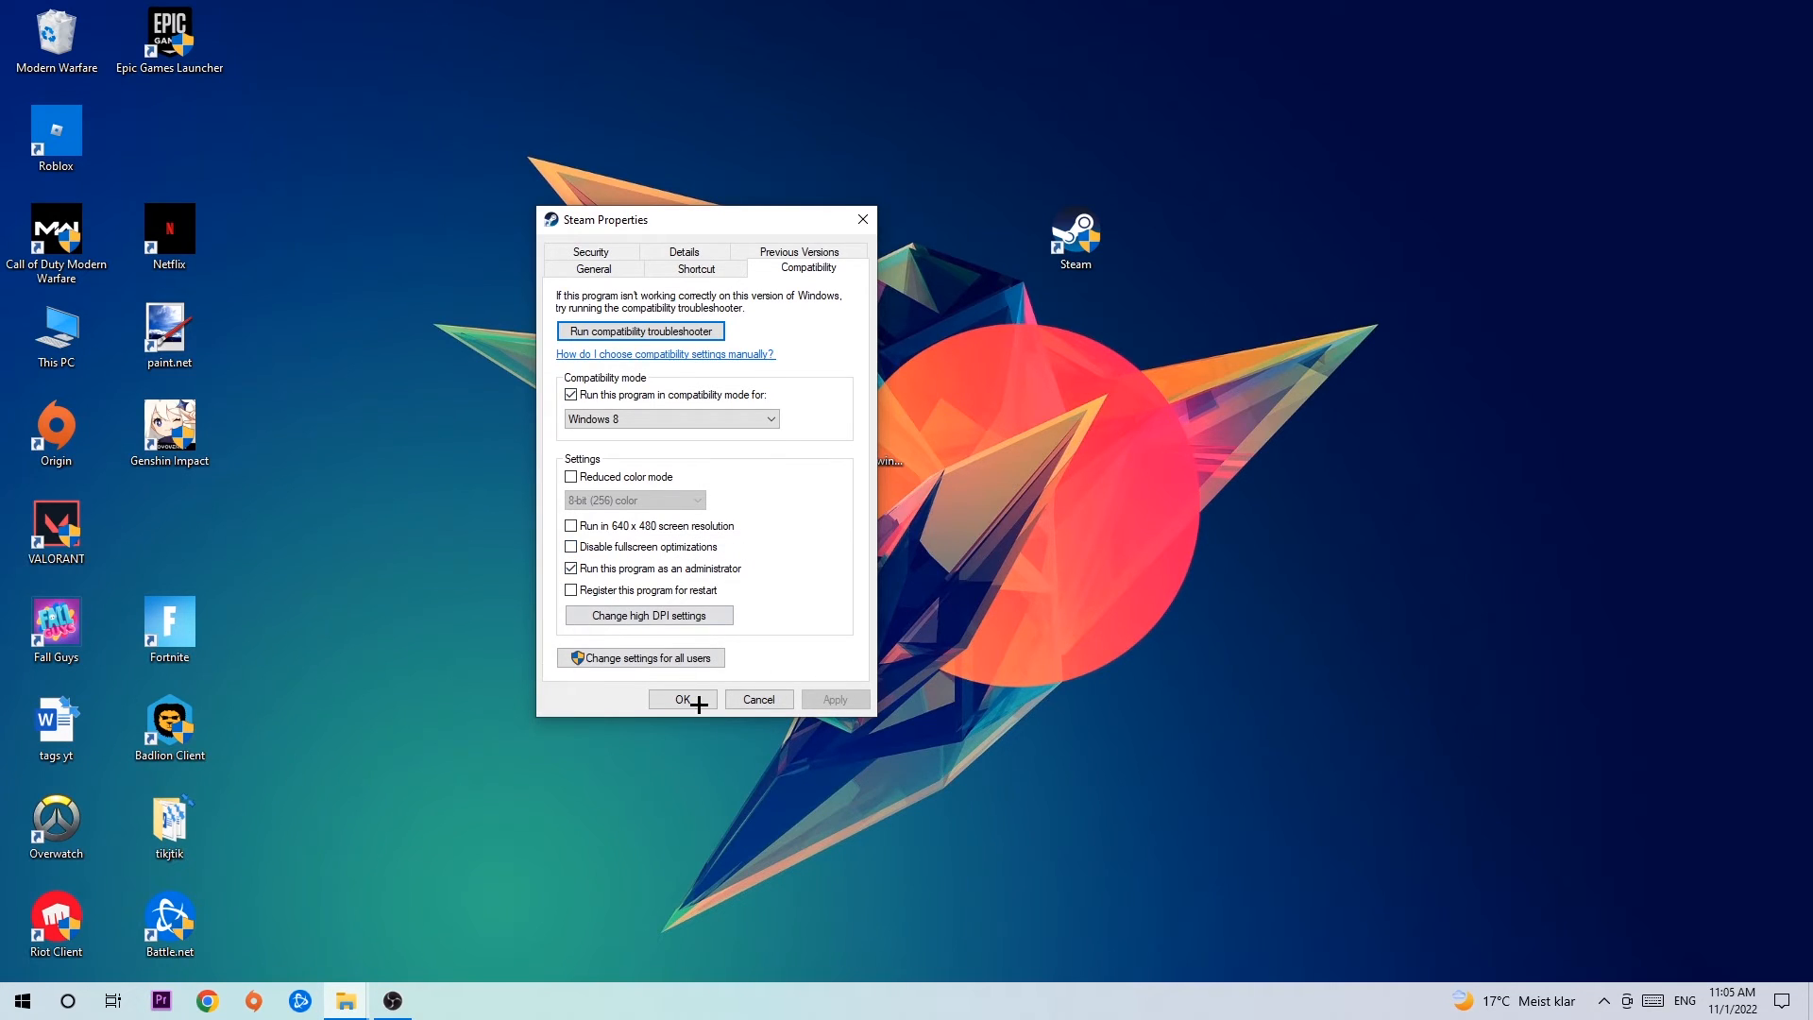
{"action": "left_click", "coordinate": [680, 699]}
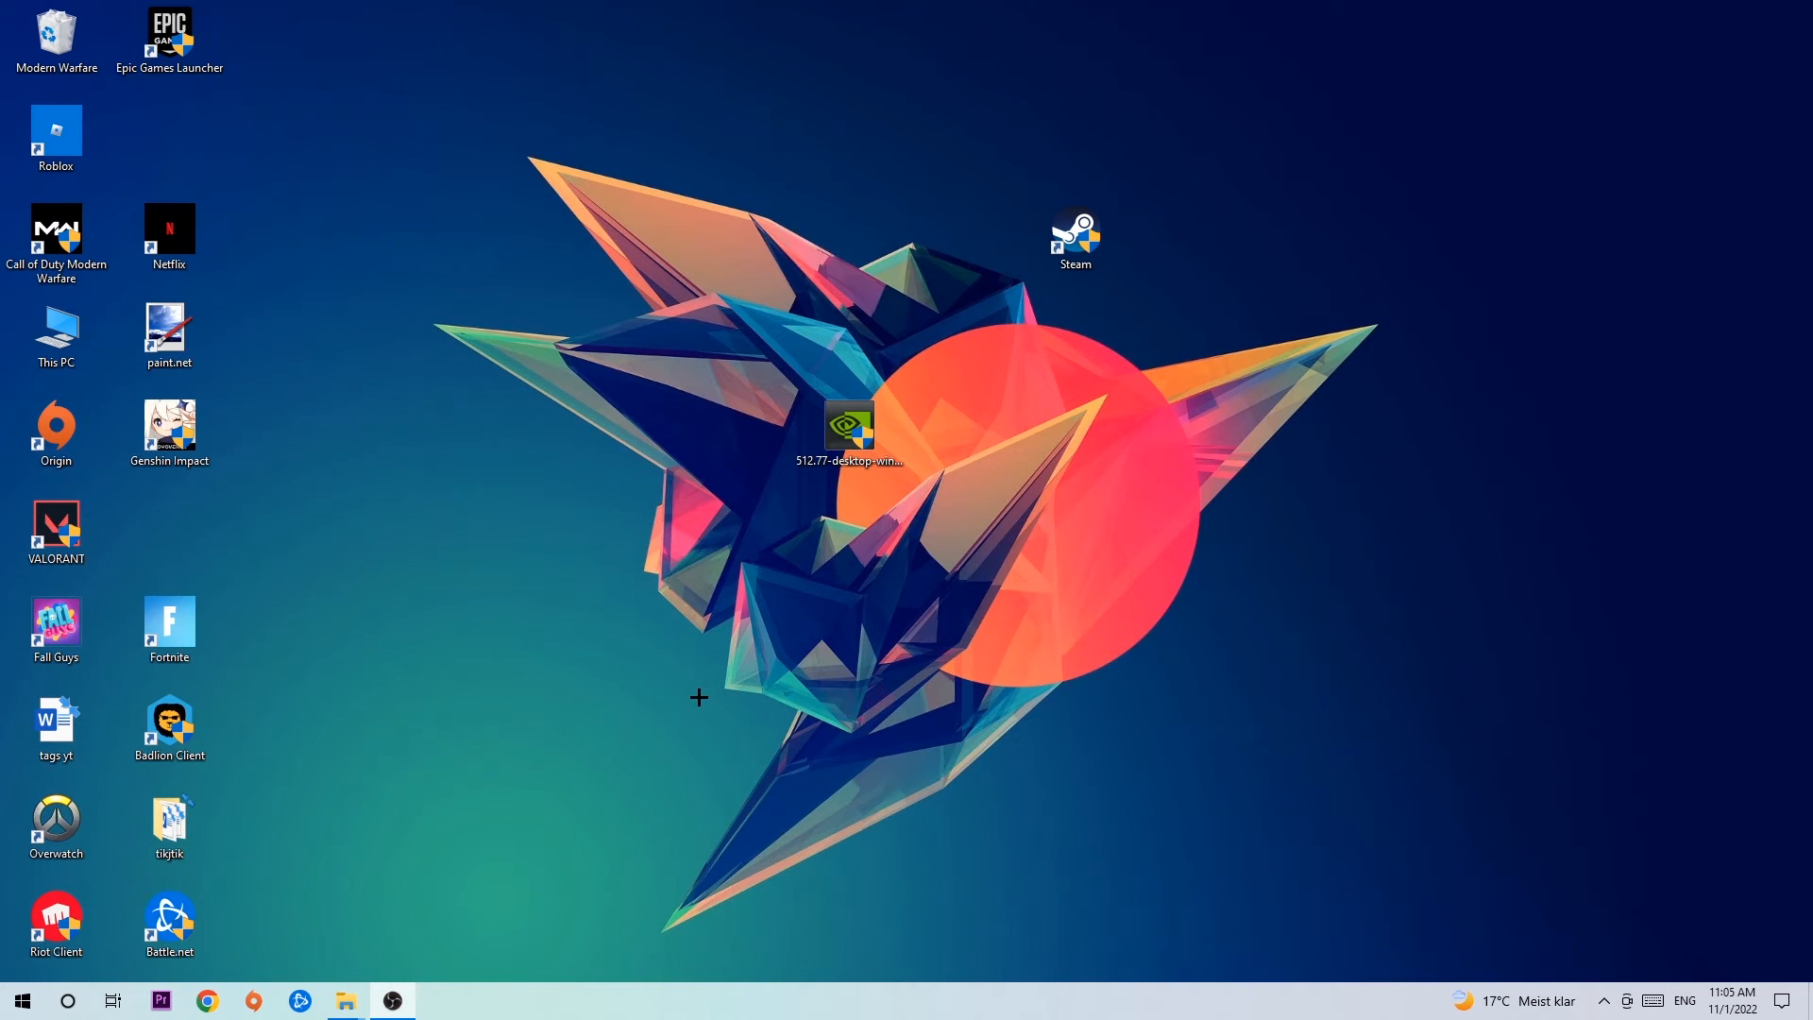
{"action": "mouse_move", "coordinate": [1018, 409]}
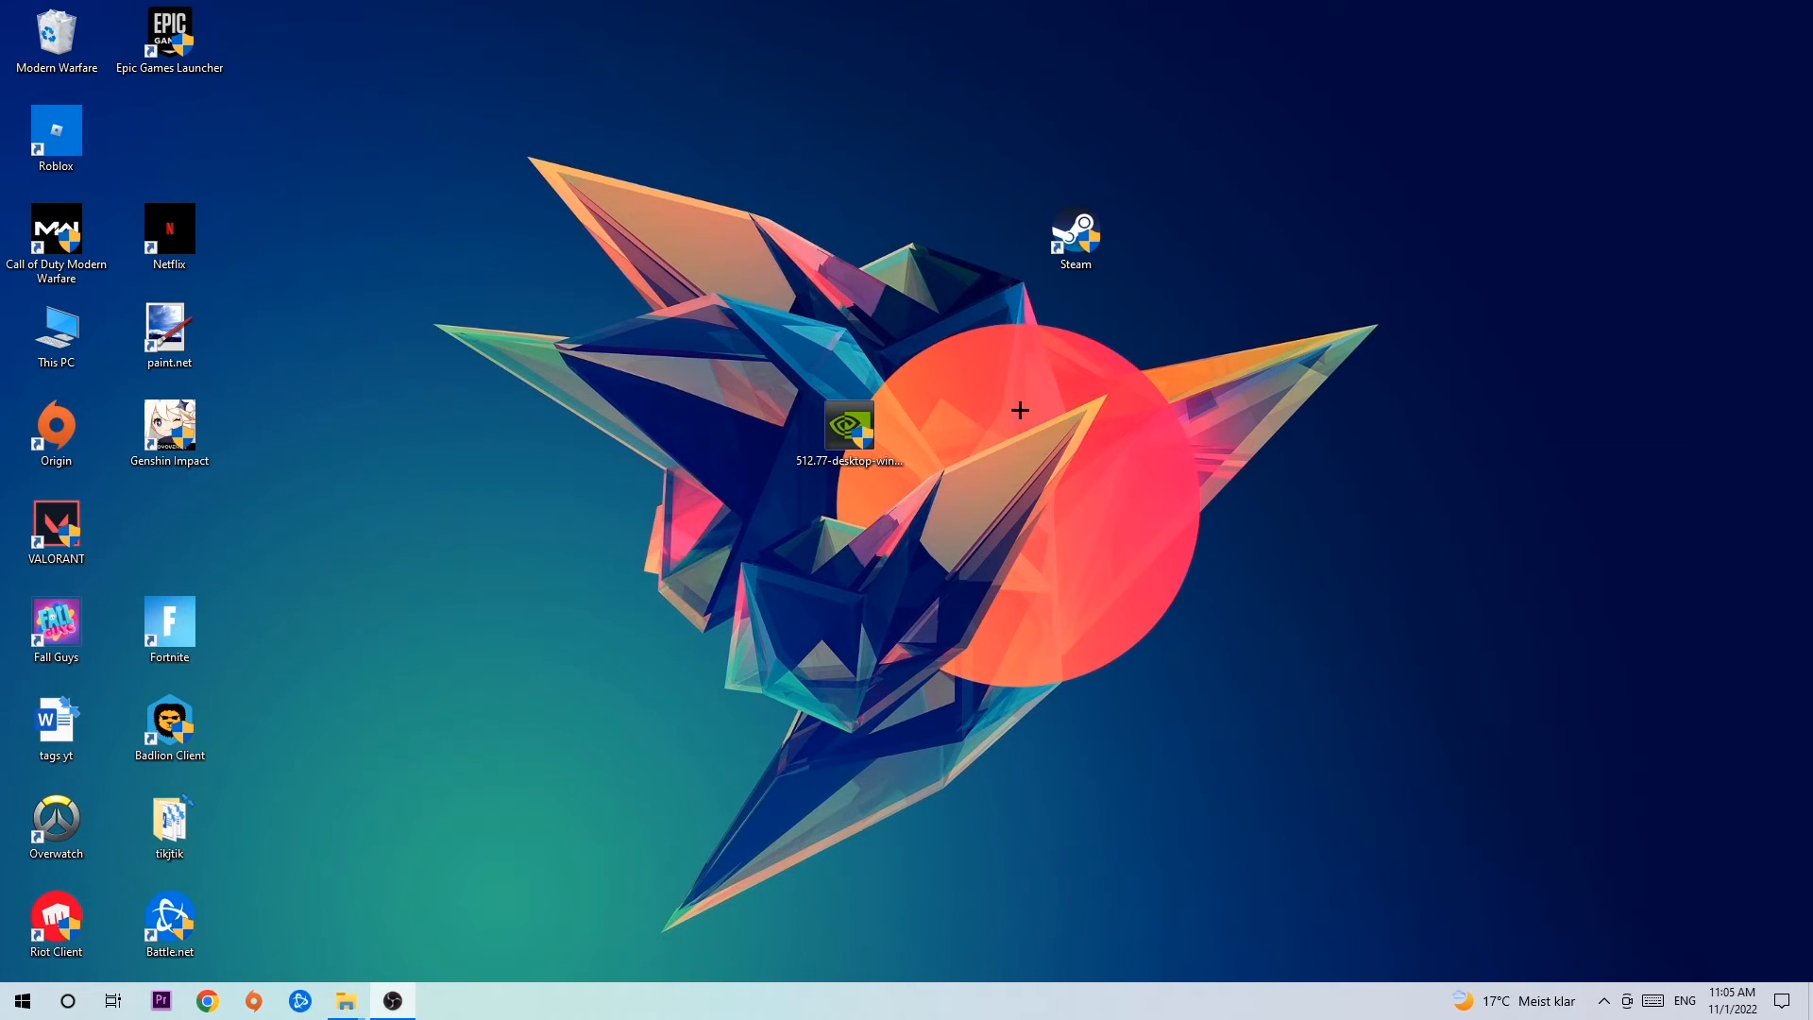
{"action": "left_click_drag", "start_coordinate": [1074, 238], "coordinate": [850, 238]}
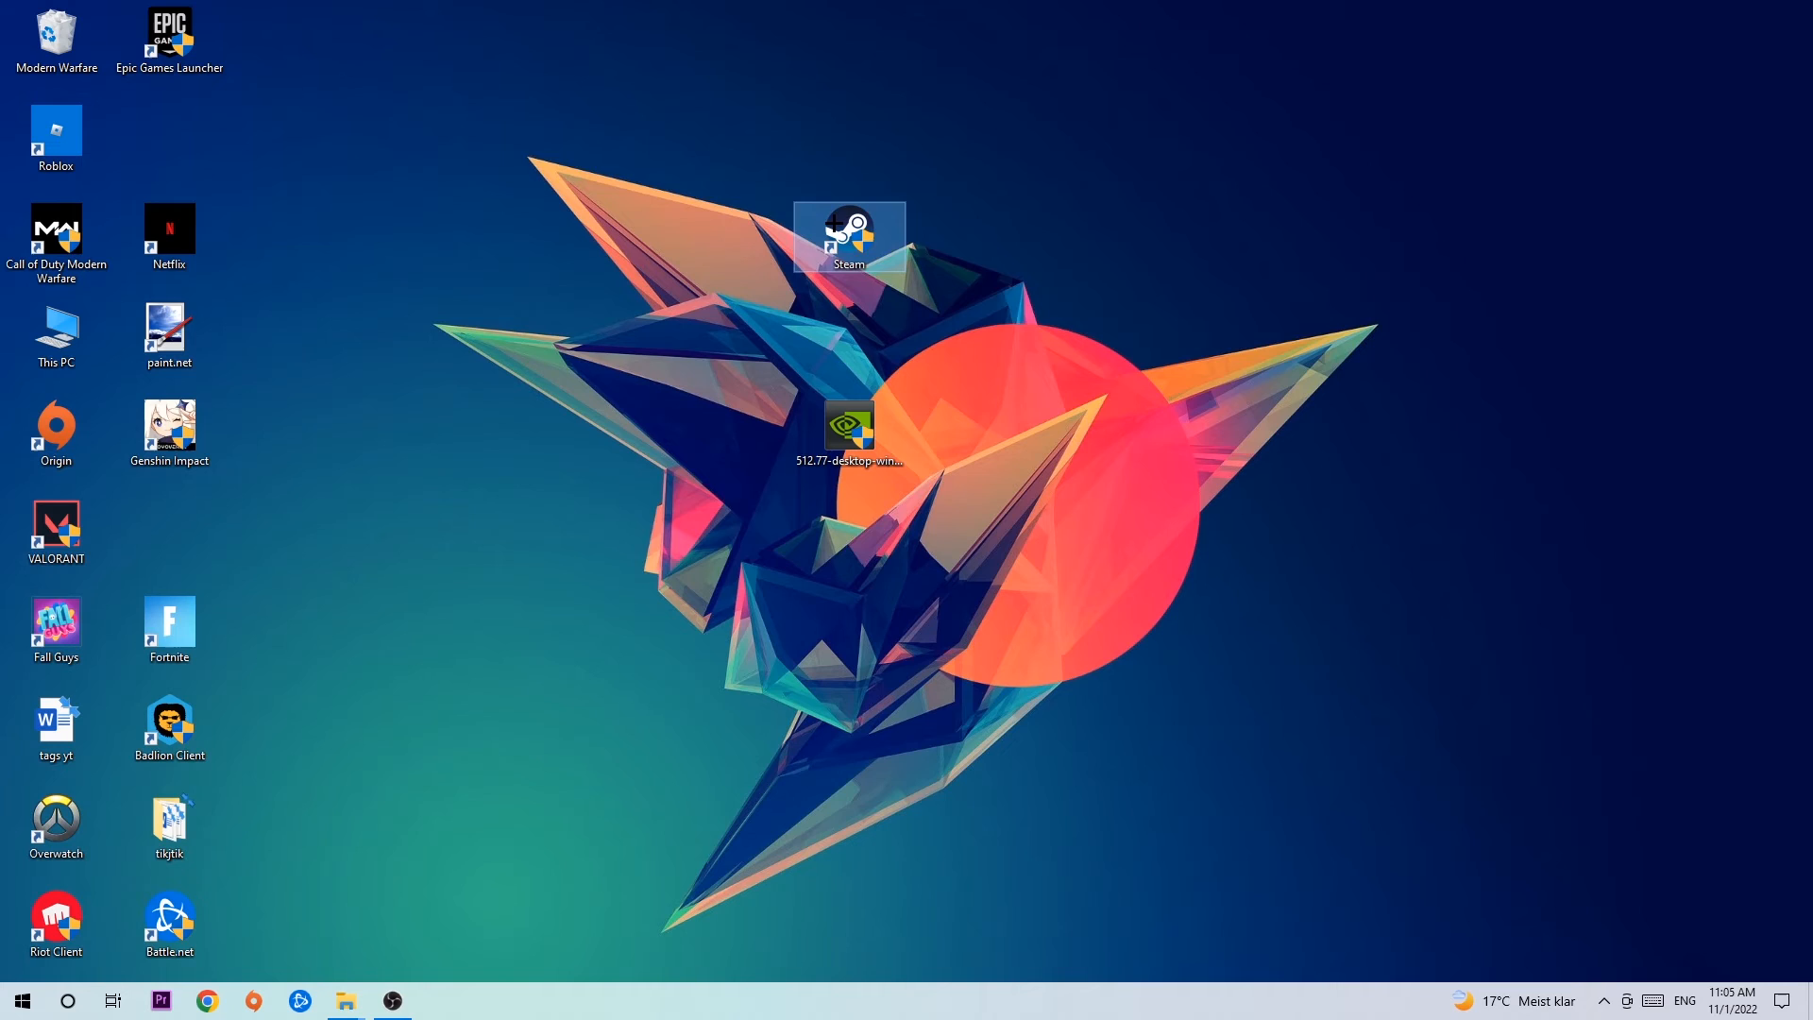